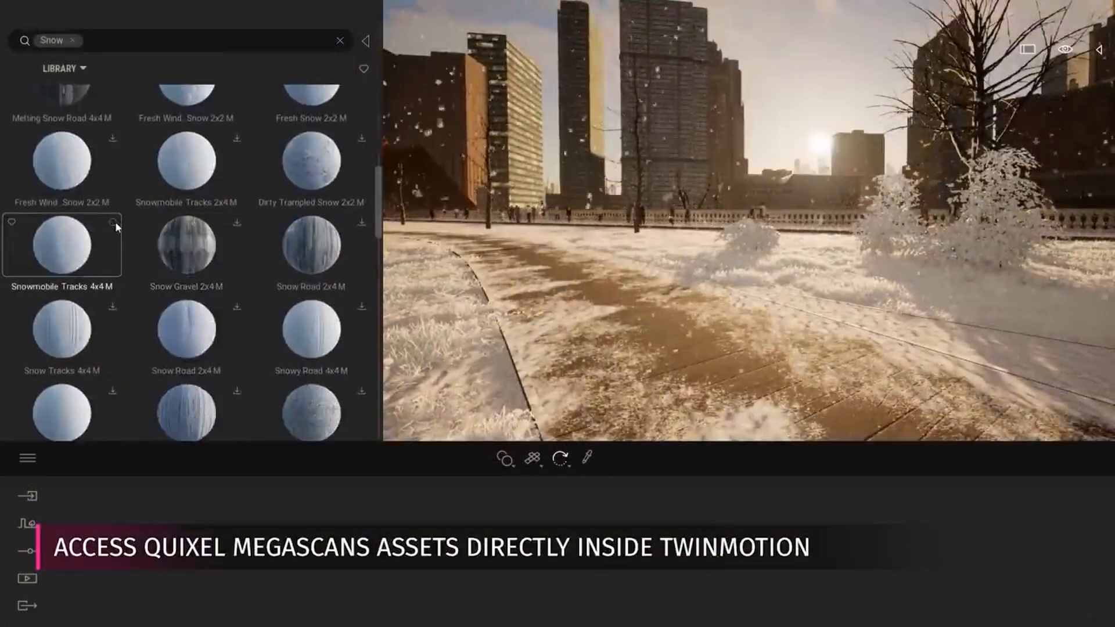
# Choose Export Unreal Datasmith (3D only) from the File > Export commands.
pyautogui.click(62, 245)
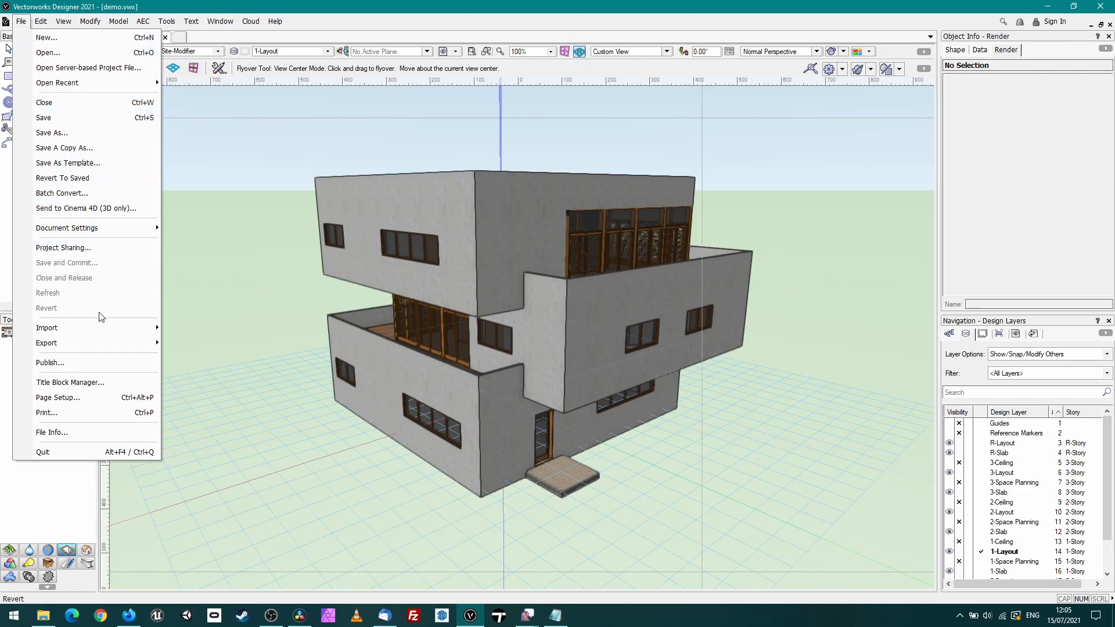
pyautogui.click(45, 344)
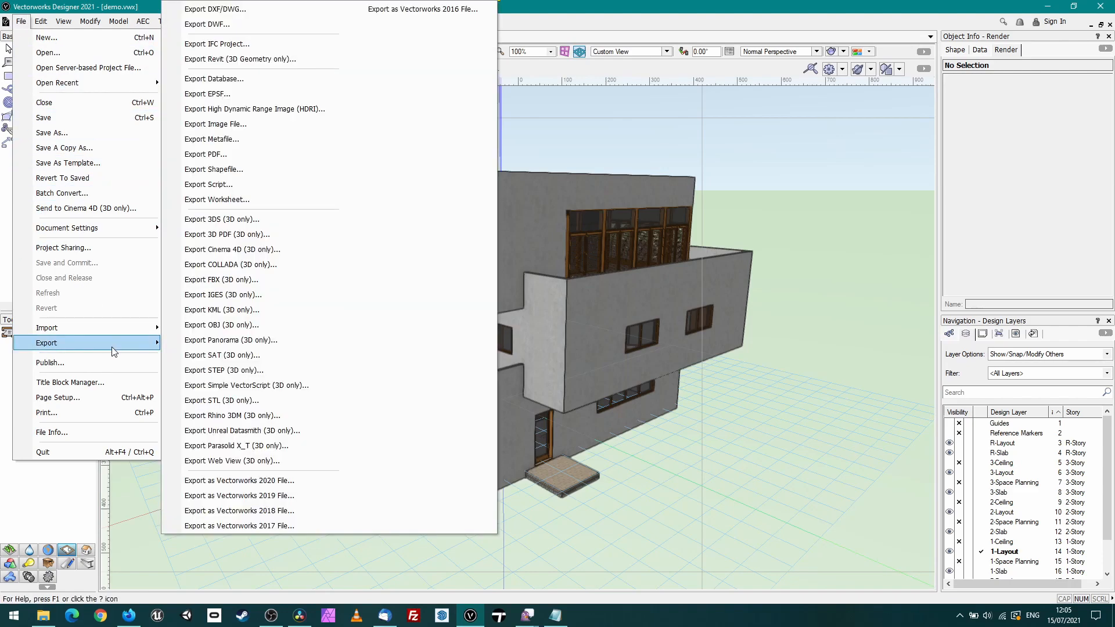
pyautogui.moveTo(228, 429)
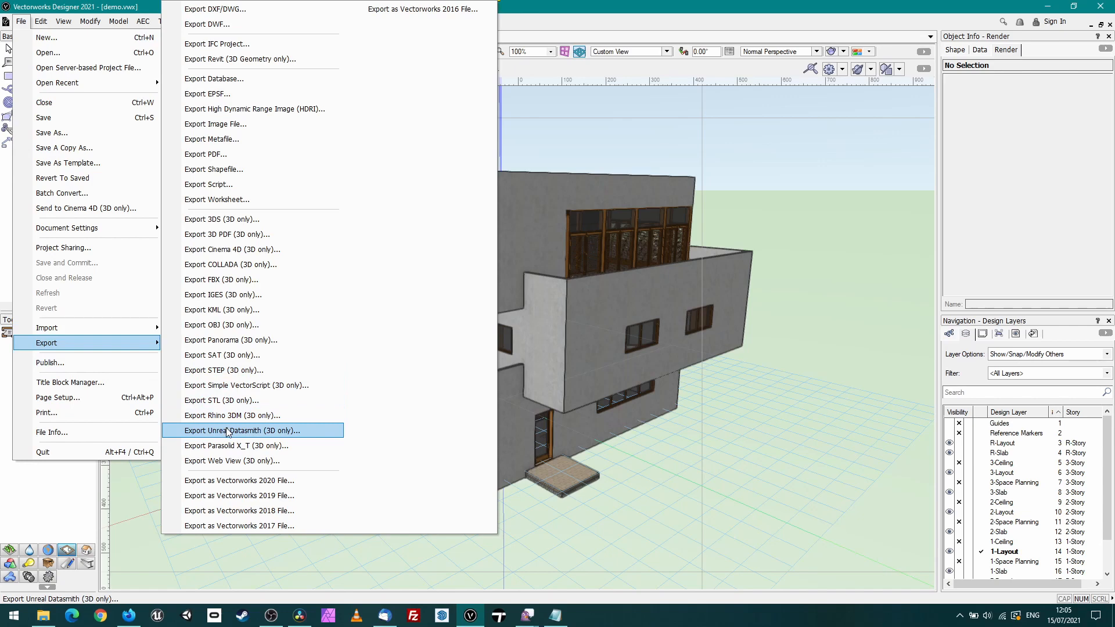
pyautogui.click(243, 429)
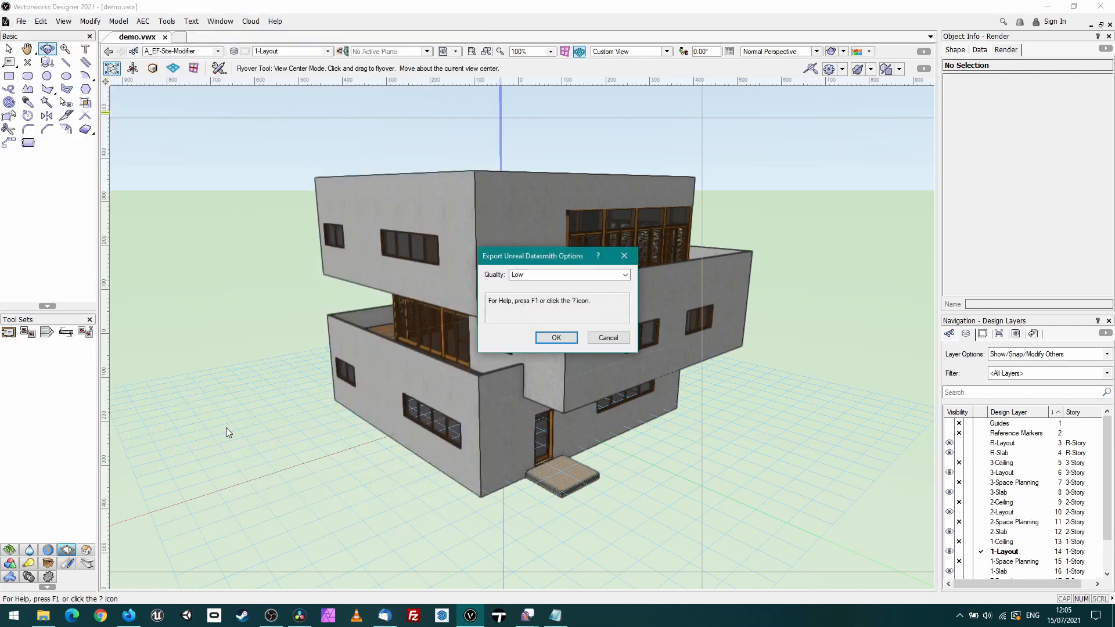
pyautogui.moveTo(237, 428)
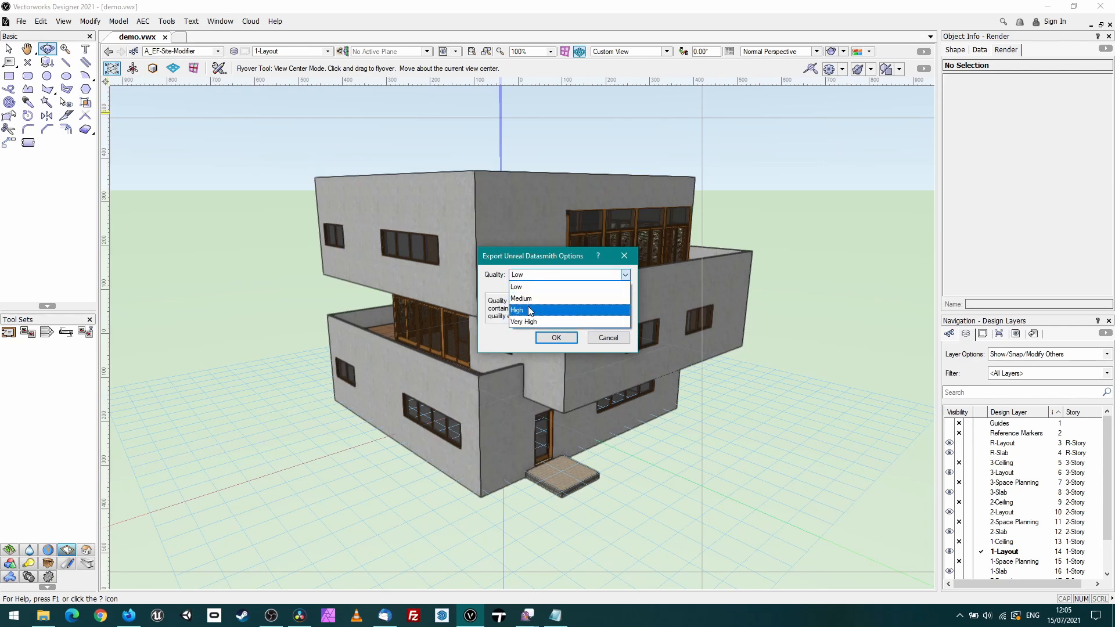
# Export at High quality and save as demo.udatasmith into the Desktop Twinmotion folder.
pyautogui.click(517, 310)
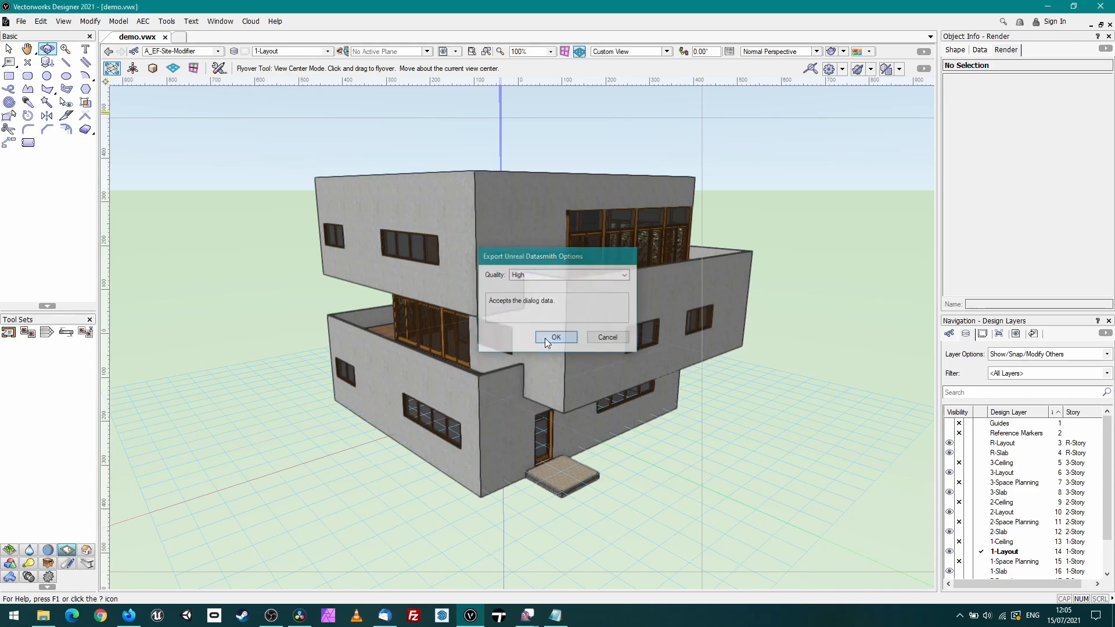
pyautogui.click(557, 337)
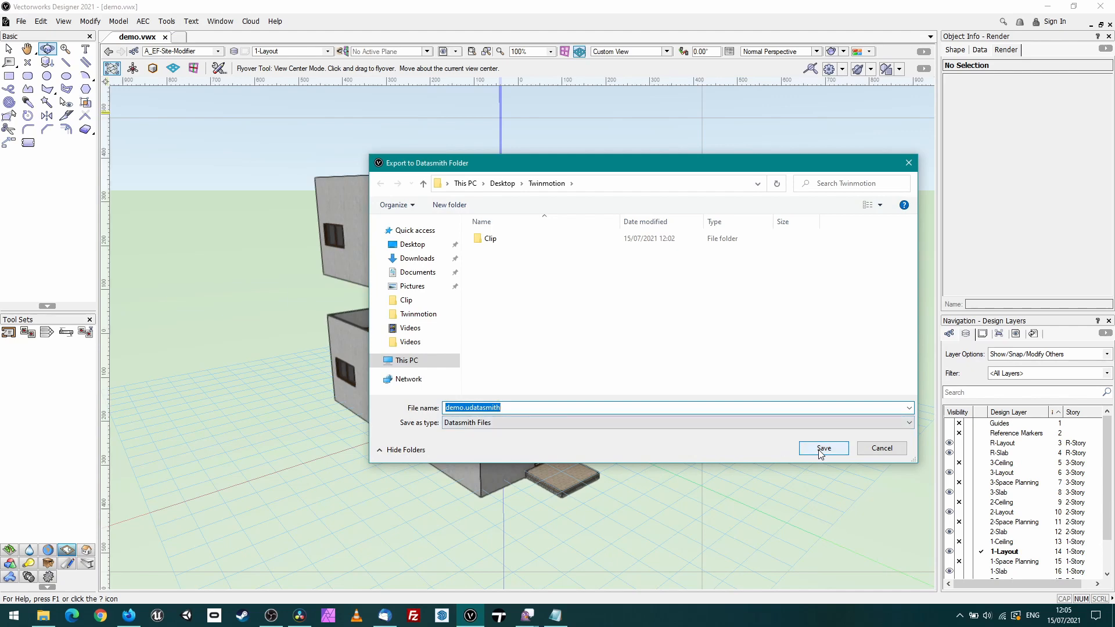
pyautogui.click(822, 449)
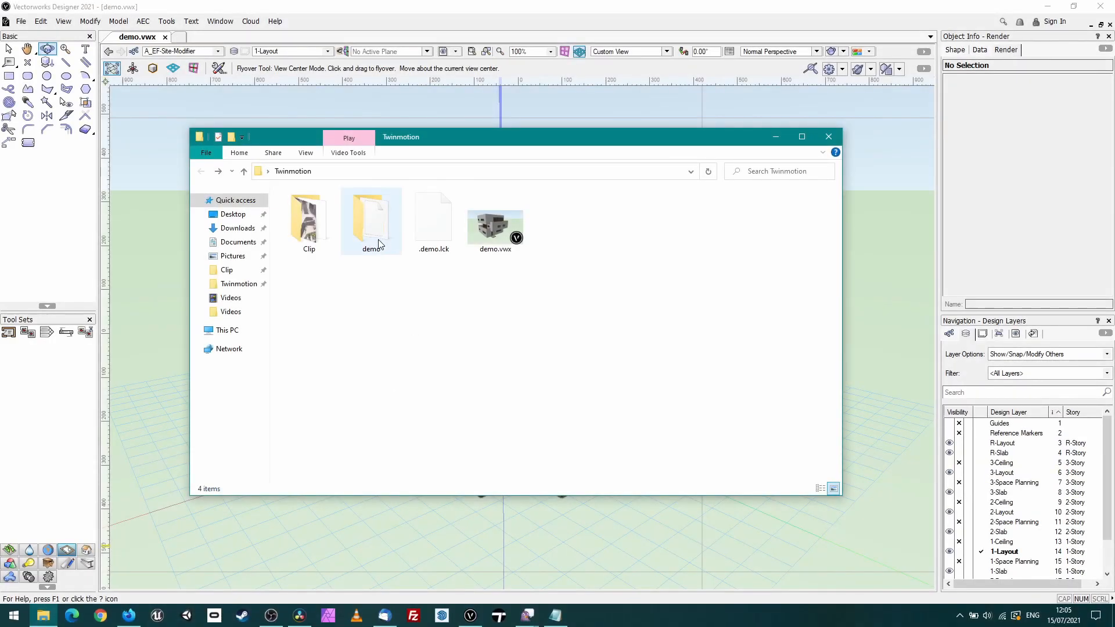
# Look inside the demo folder at the demo.udatasmith file and its demo_Assets folder.
pyautogui.doubleClick(371, 221)
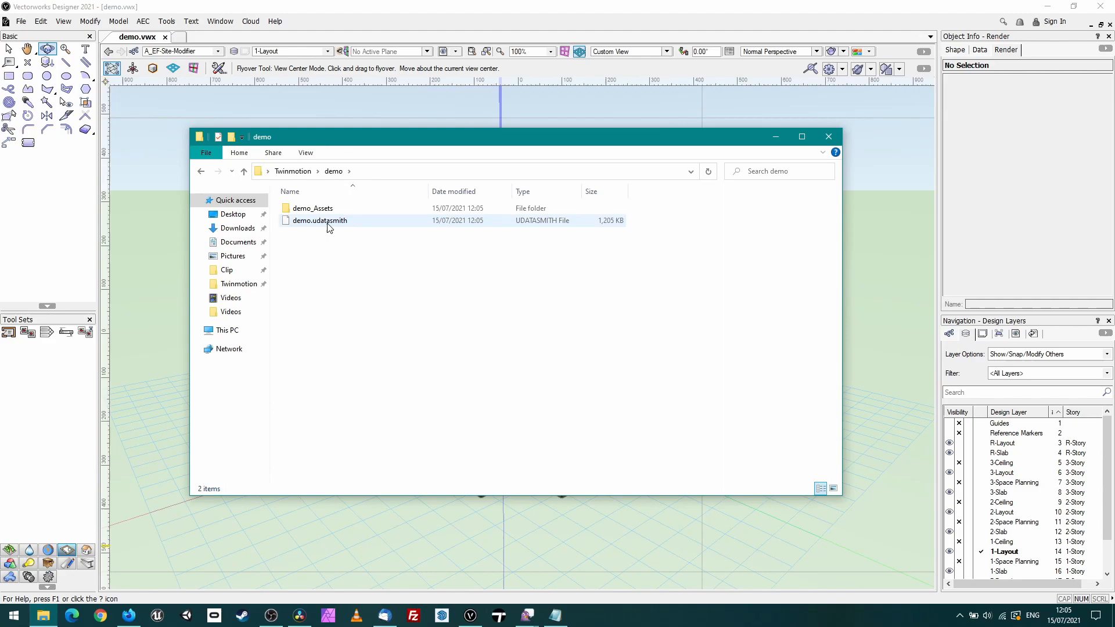
pyautogui.click(312, 208)
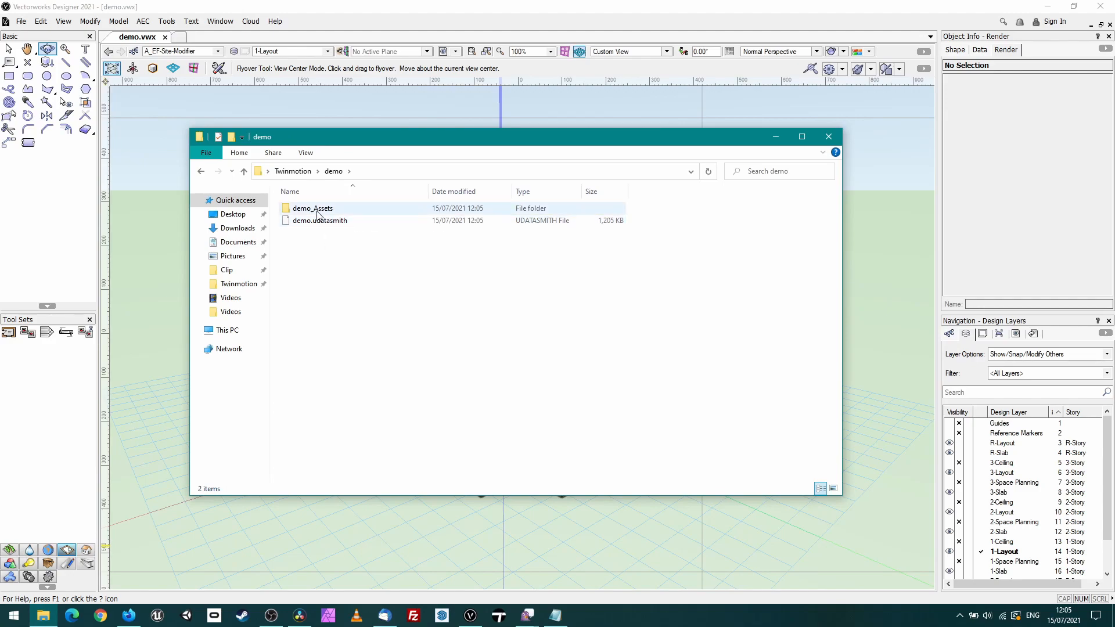
pyautogui.click(499, 615)
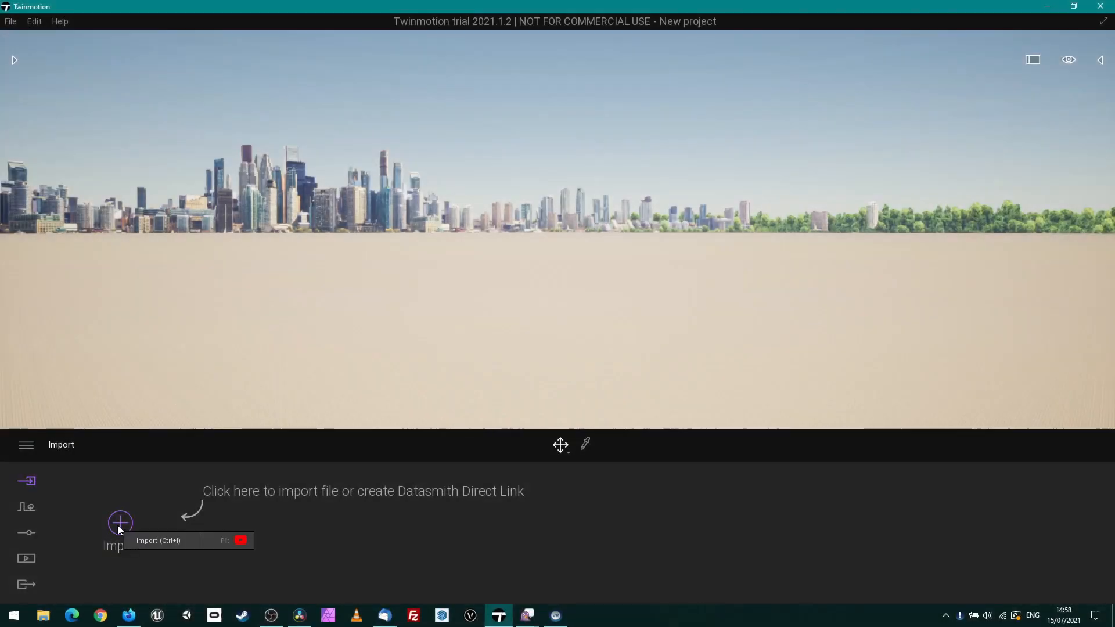
# Choose demo.udatasmith as the file to import into the Twinmotion project.
pyautogui.click(120, 523)
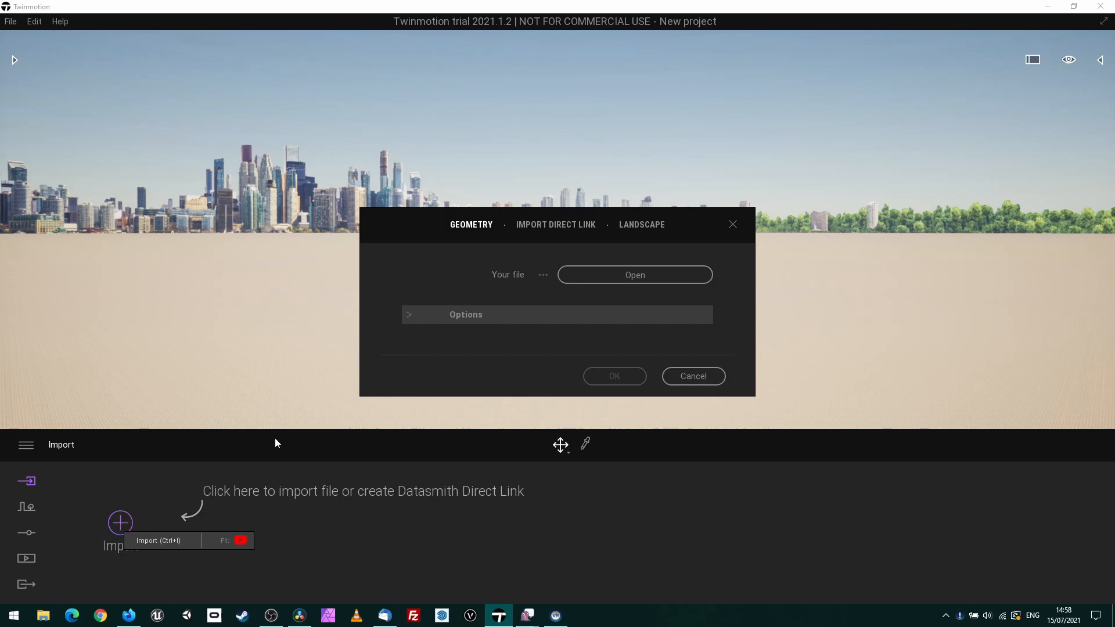
pyautogui.click(635, 275)
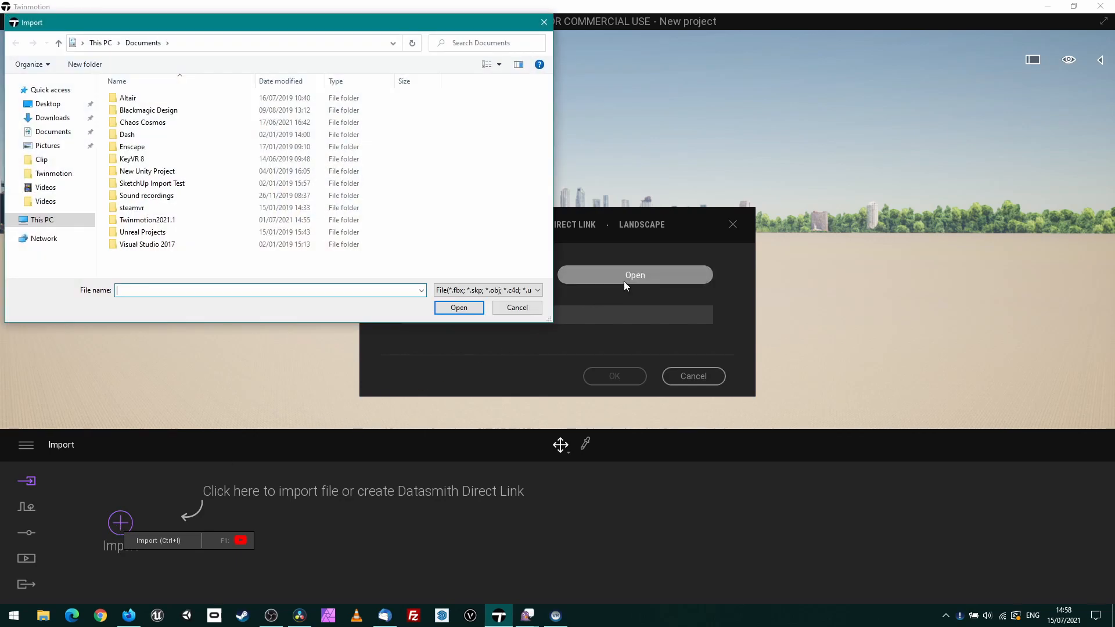
pyautogui.click(148, 111)
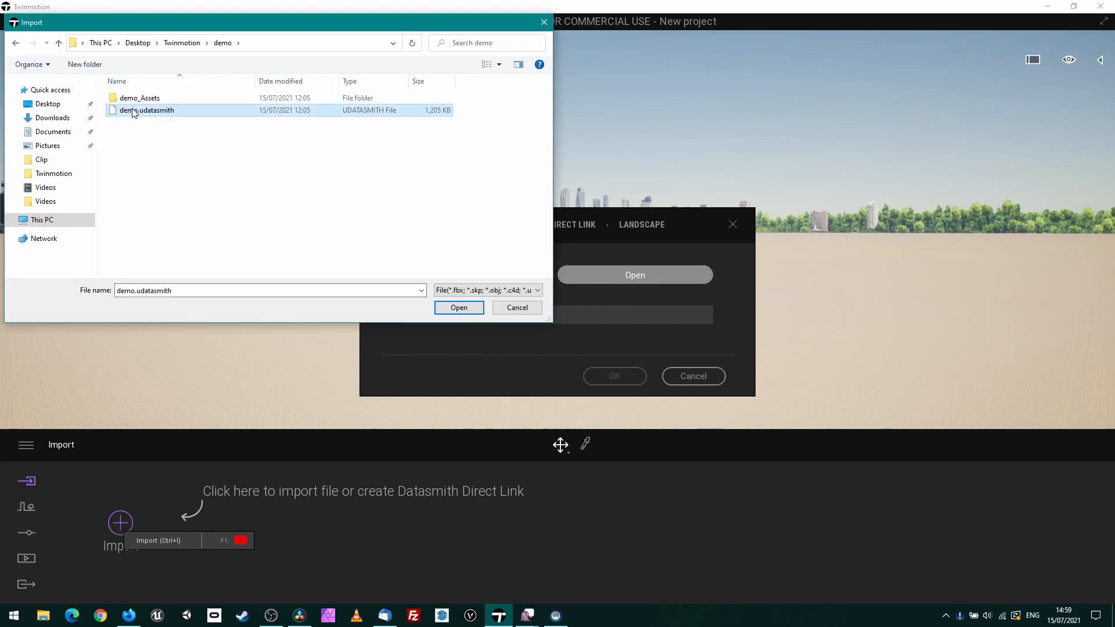
pyautogui.click(459, 306)
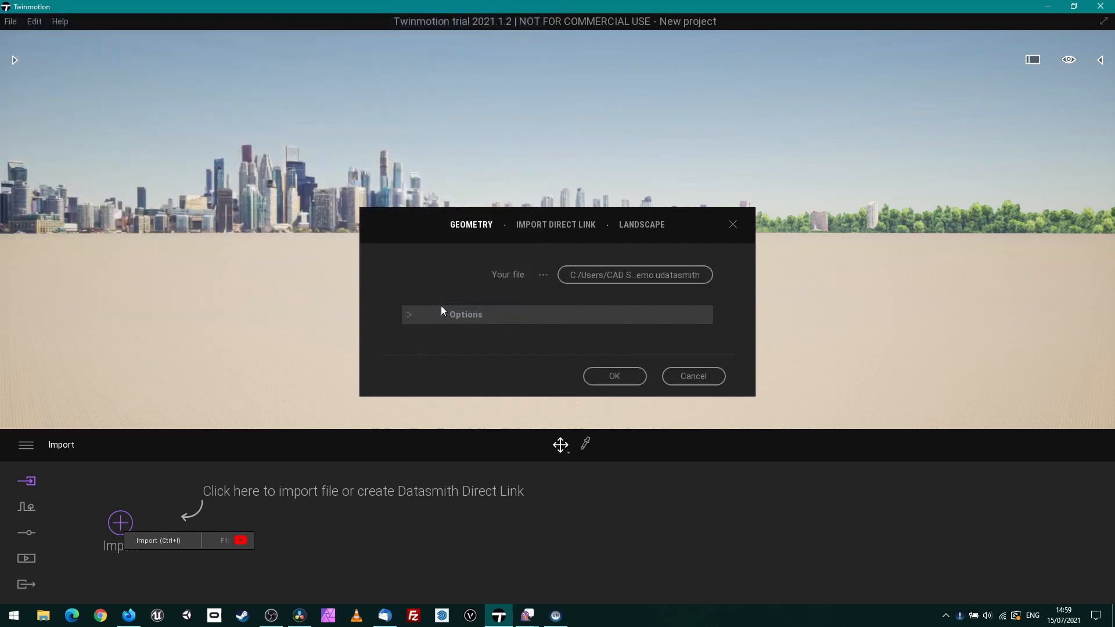
# Review the geometry import options and import the house with the defaults.
pyautogui.click(409, 315)
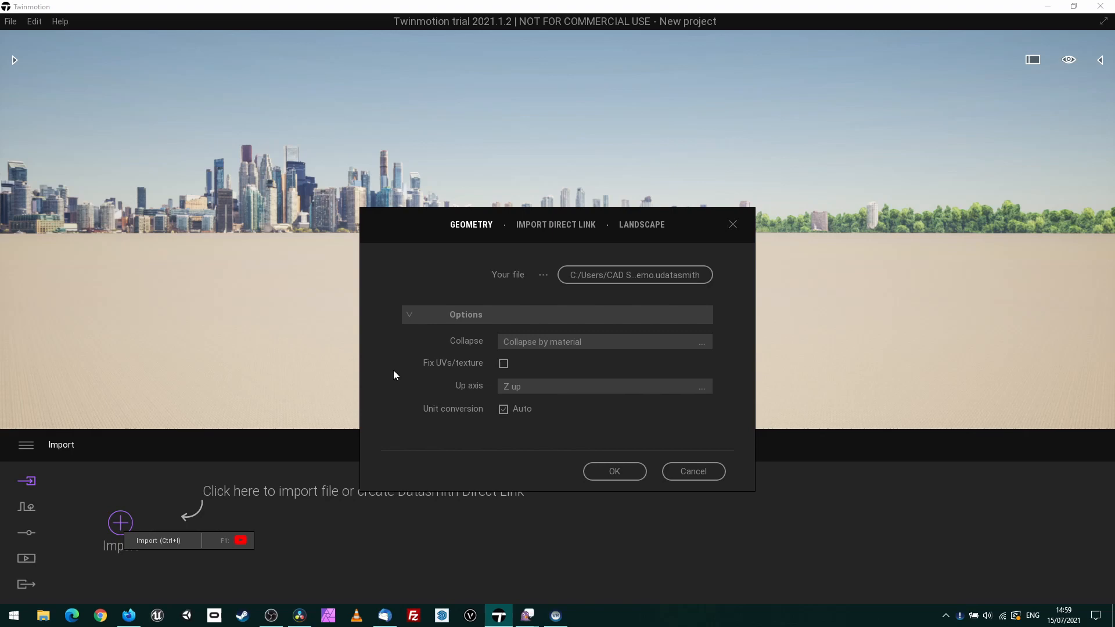
pyautogui.moveTo(615, 472)
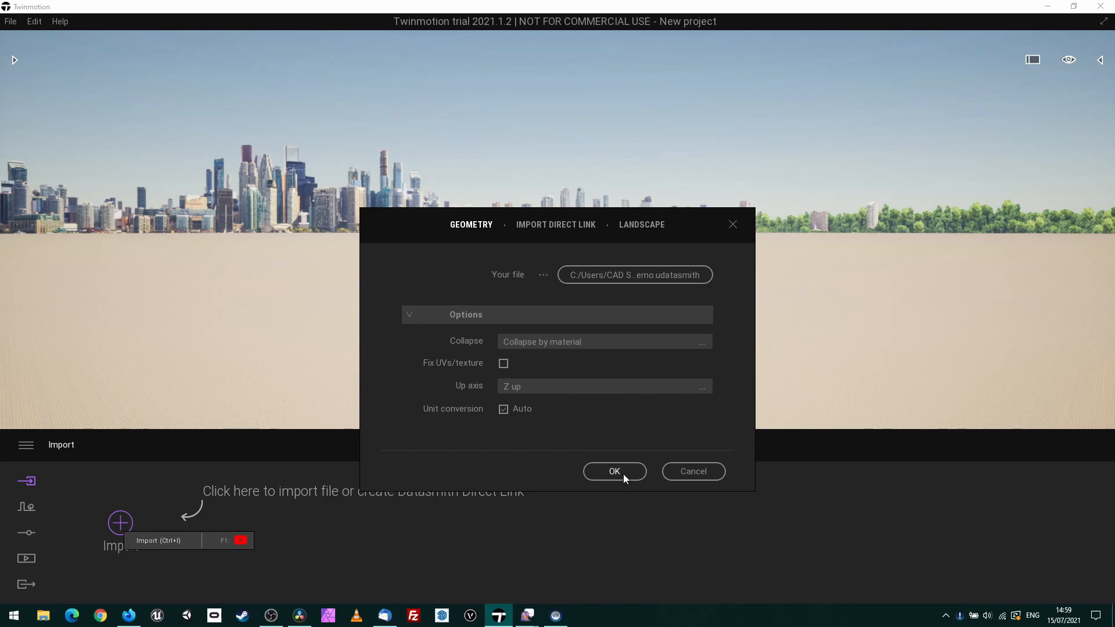
pyautogui.click(614, 472)
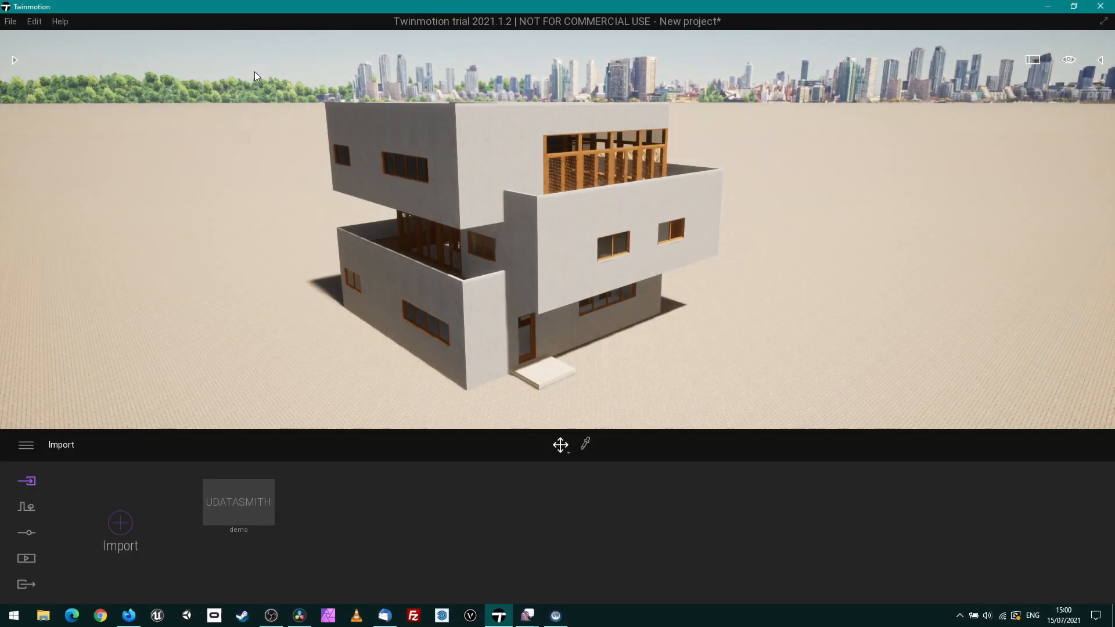
pyautogui.moveTo(14, 63)
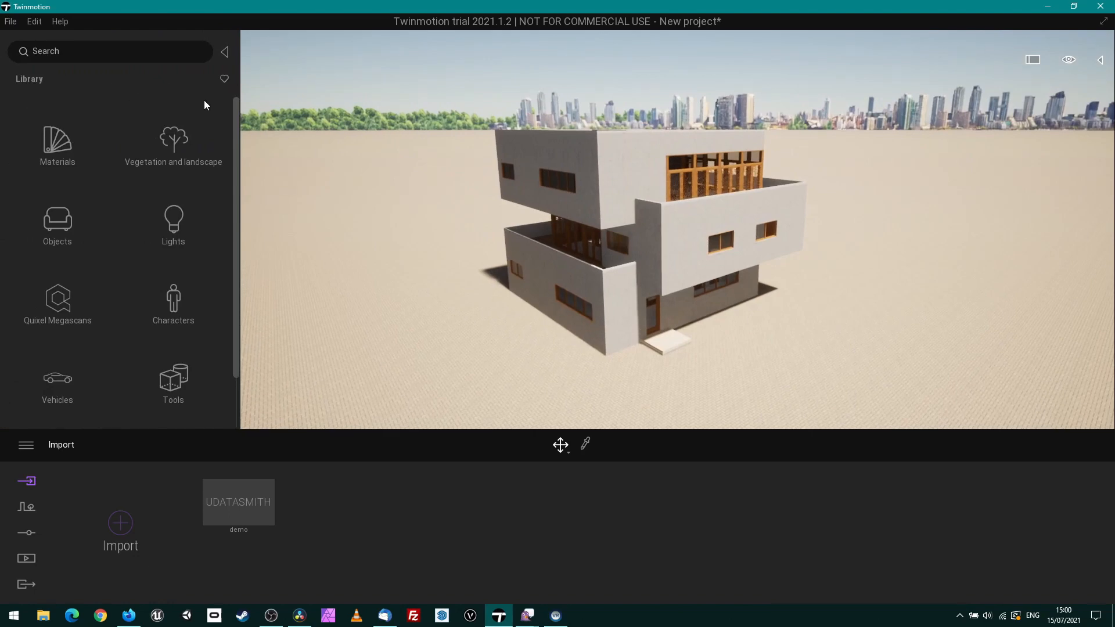
# Browse the Context, Settings and Media tool categories, then return to the Import list.
pyautogui.scroll(-3)
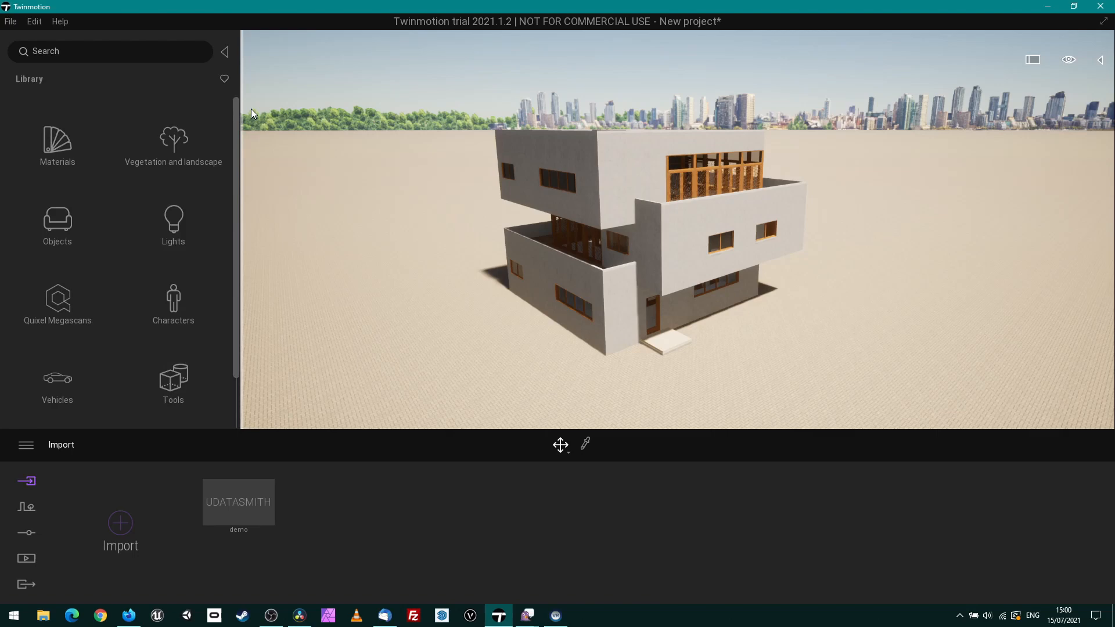
pyautogui.click(25, 507)
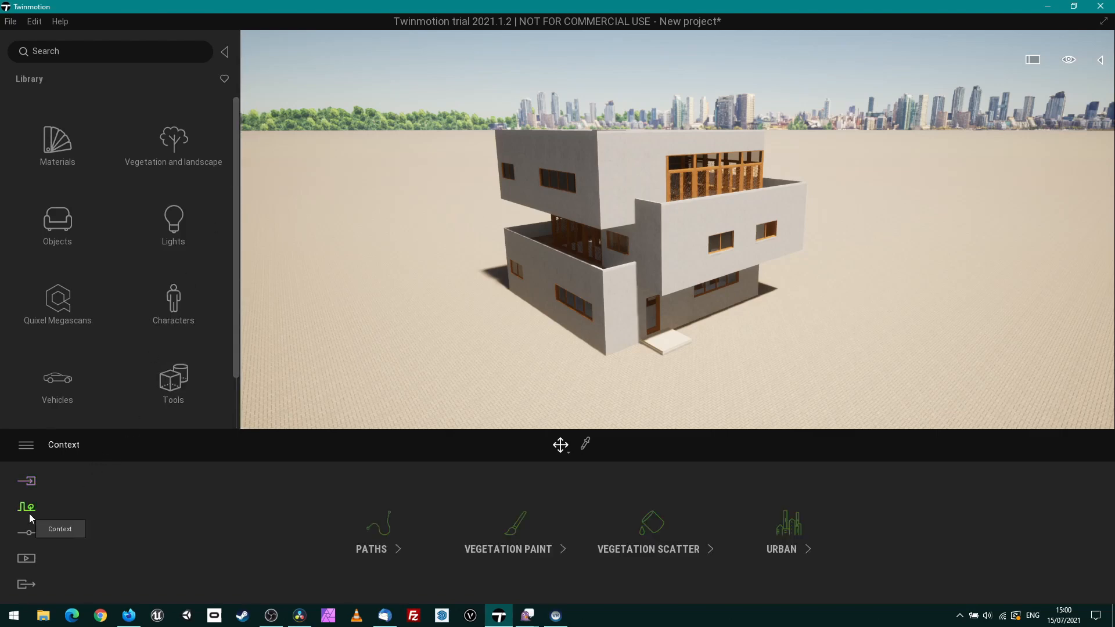
pyautogui.click(27, 532)
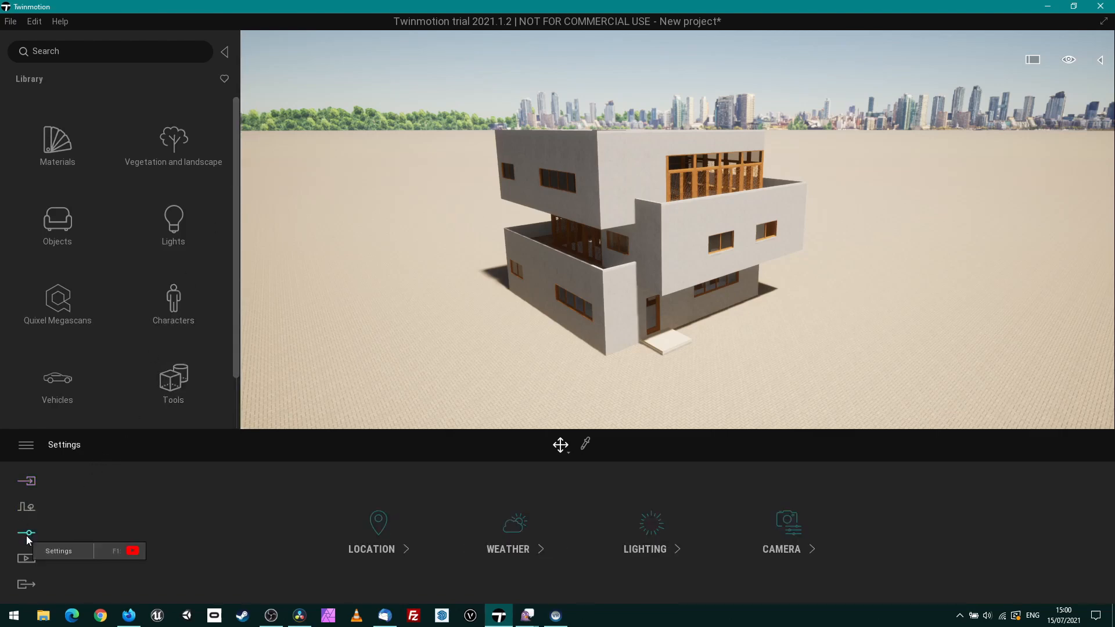
pyautogui.moveTo(26, 560)
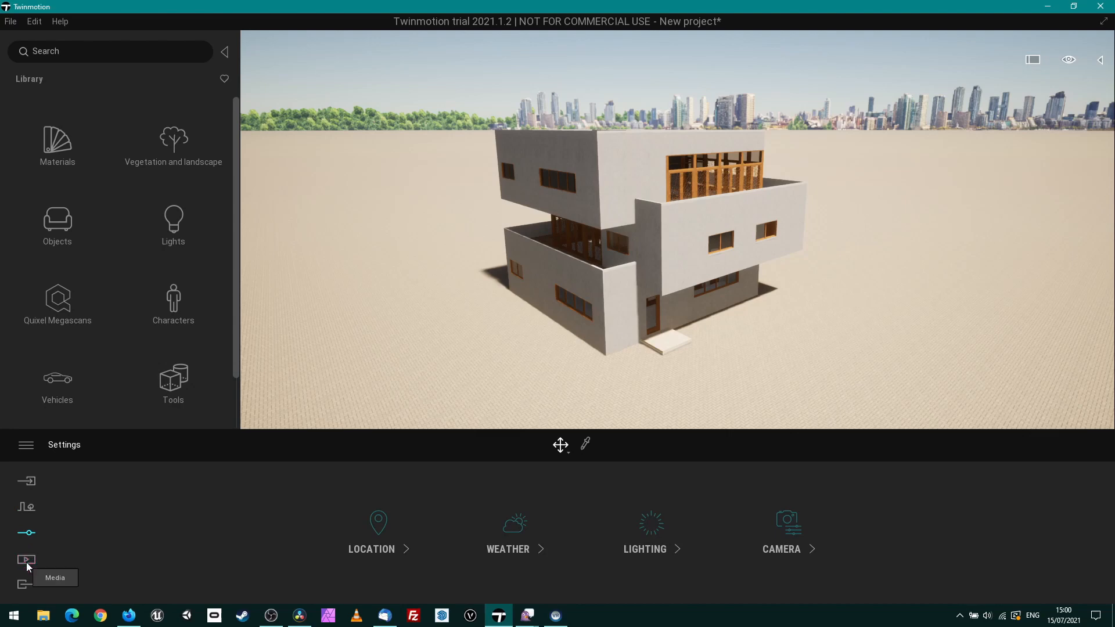
pyautogui.click(27, 560)
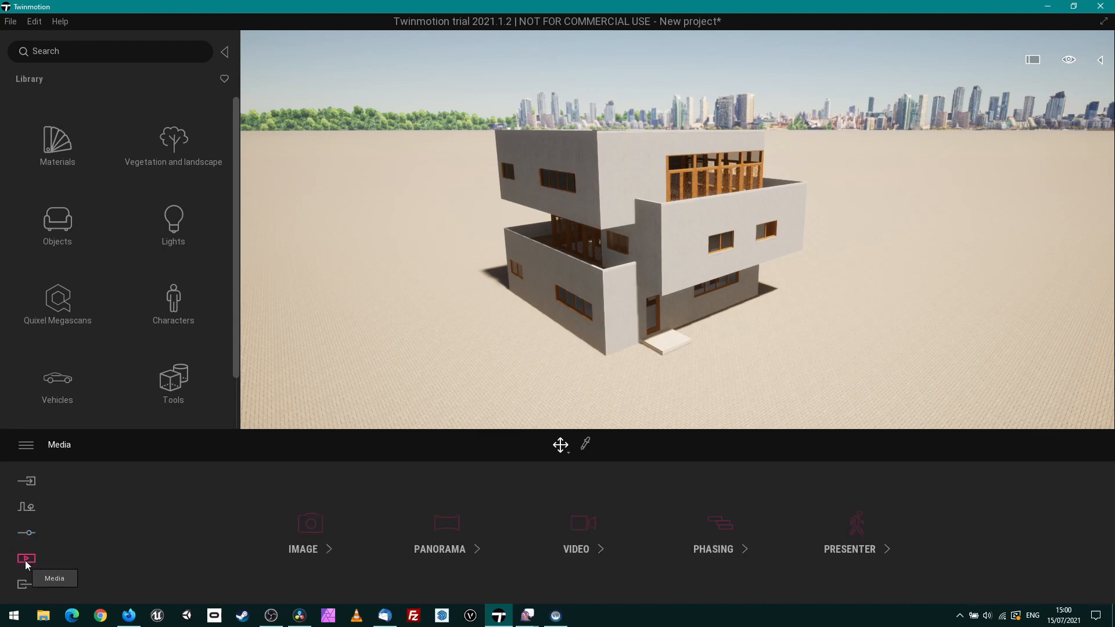
pyautogui.moveTo(27, 481)
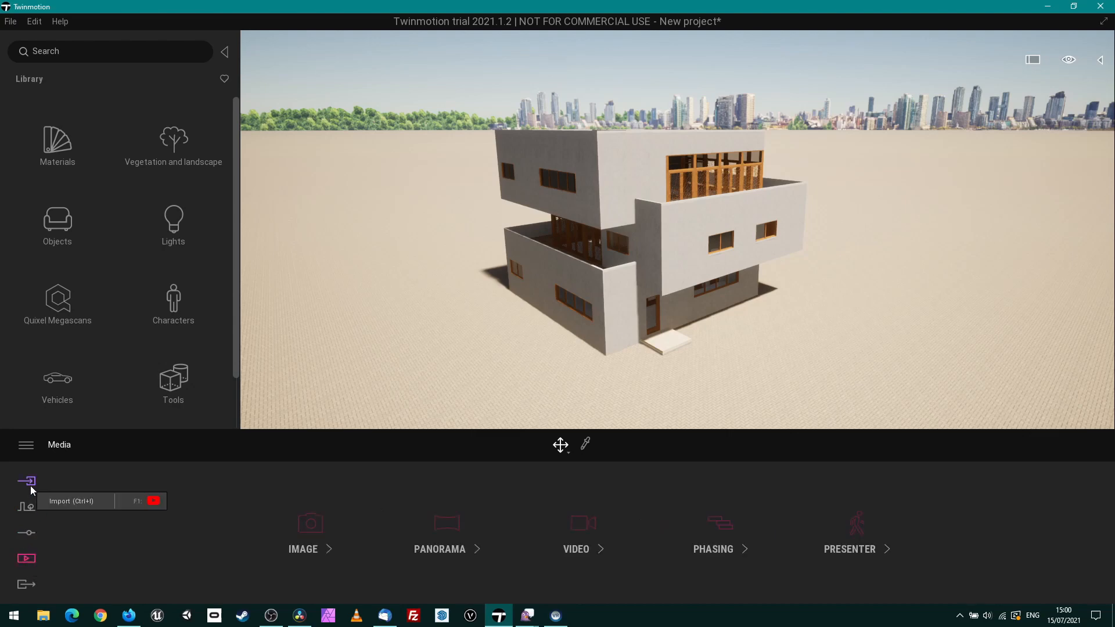
pyautogui.click(26, 481)
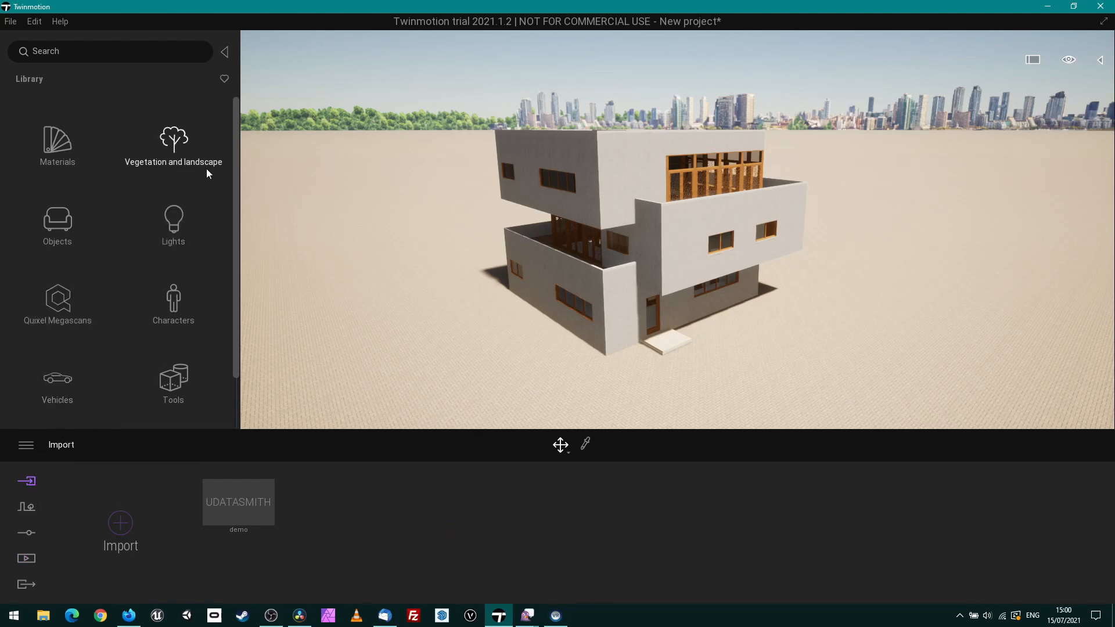
pyautogui.moveTo(173, 147)
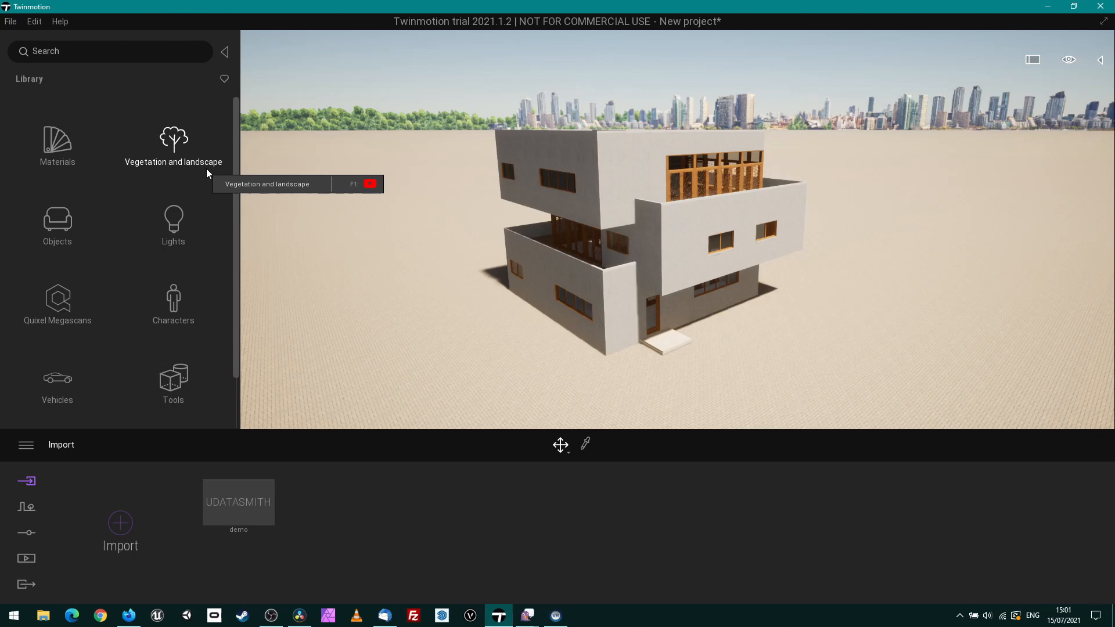
pyautogui.moveTo(186, 154)
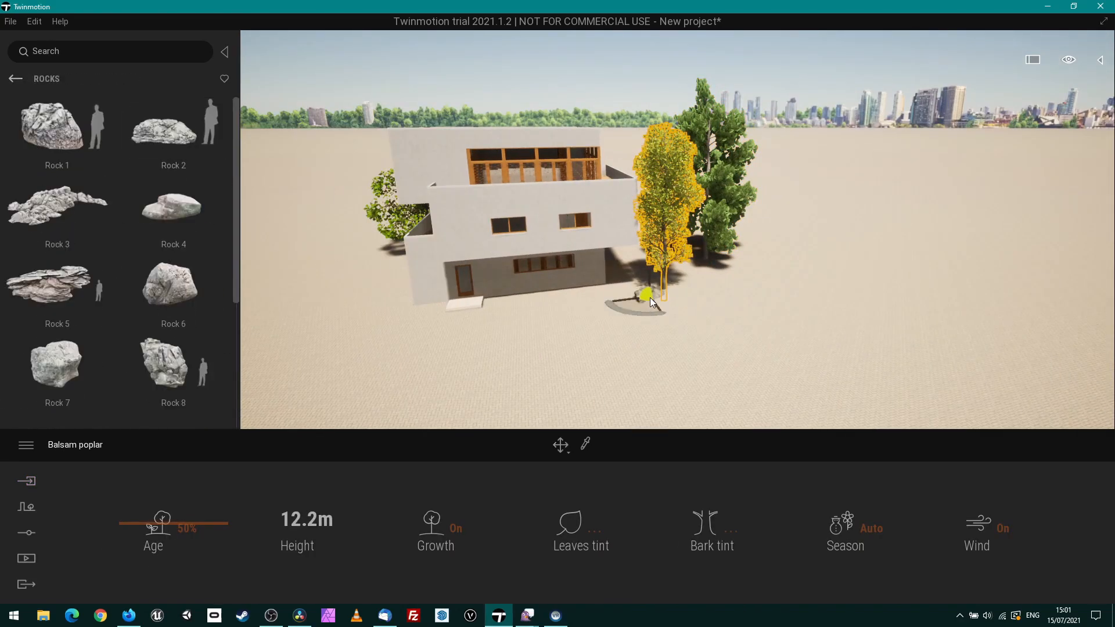
# Place a rock beside the poplar tree and return to the main library categories.
pyautogui.click(15, 78)
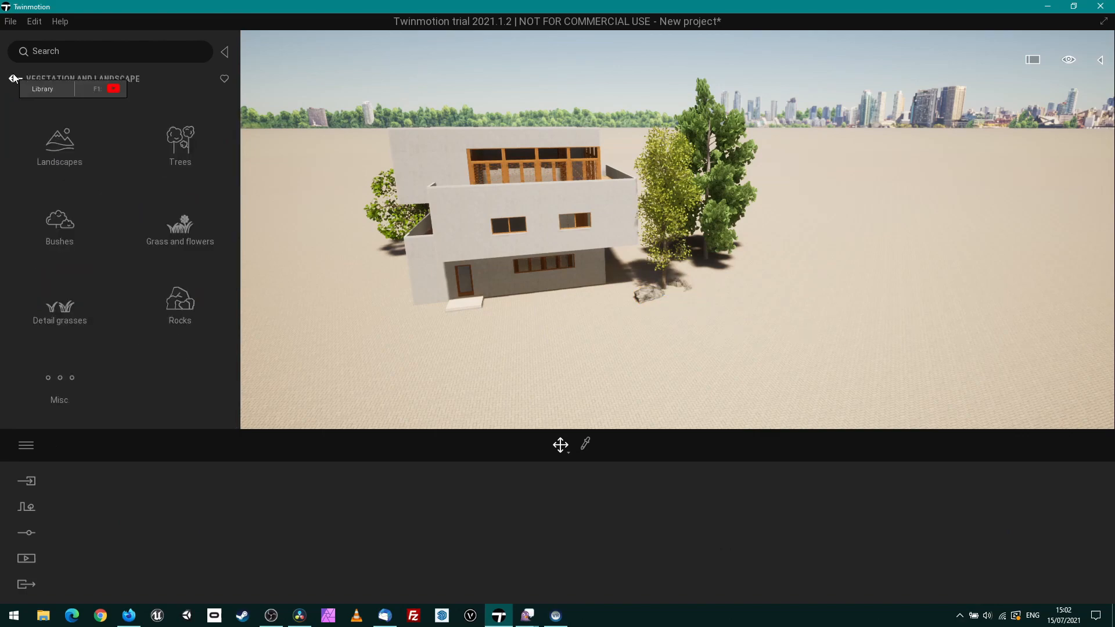
pyautogui.click(59, 228)
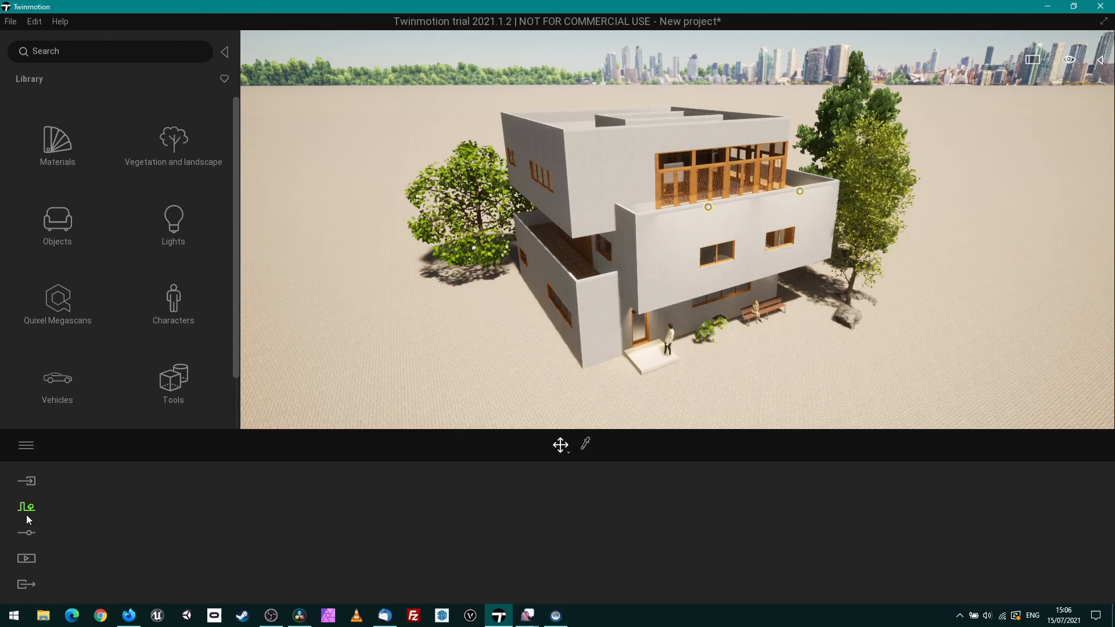
# Set the location's time of day to 18:33 in July for long evening shadows.
pyautogui.click(27, 533)
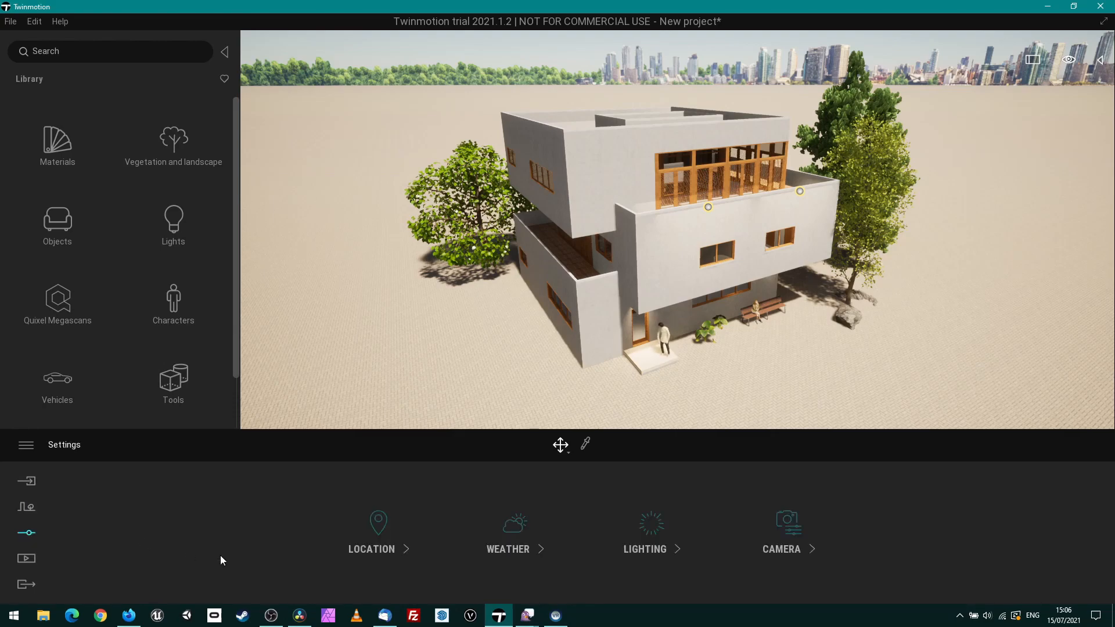
pyautogui.click(508, 533)
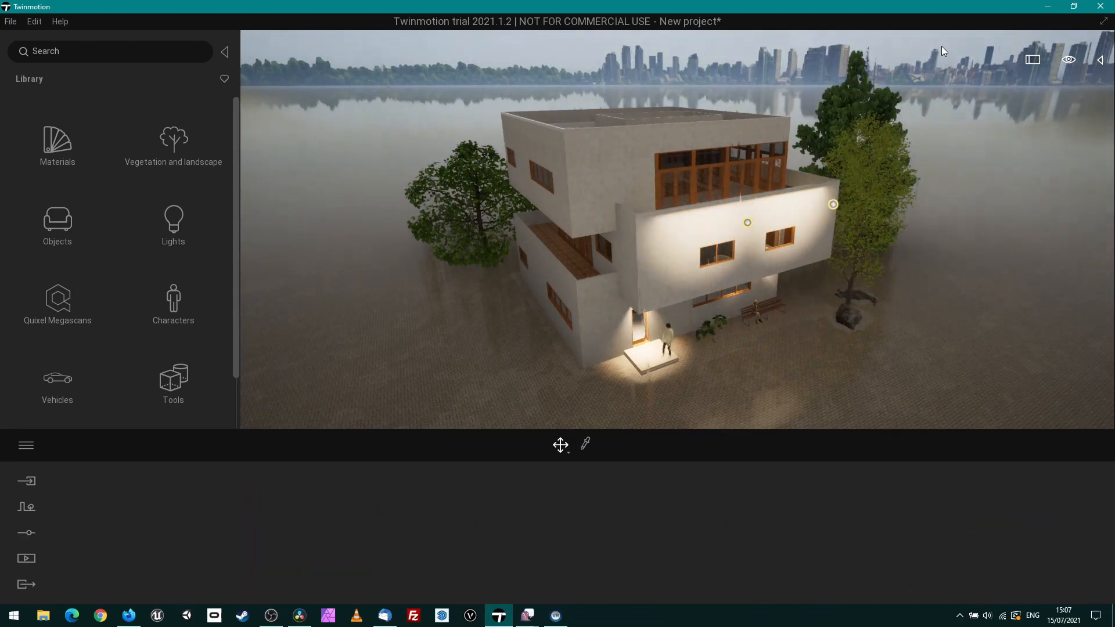
pyautogui.click(26, 534)
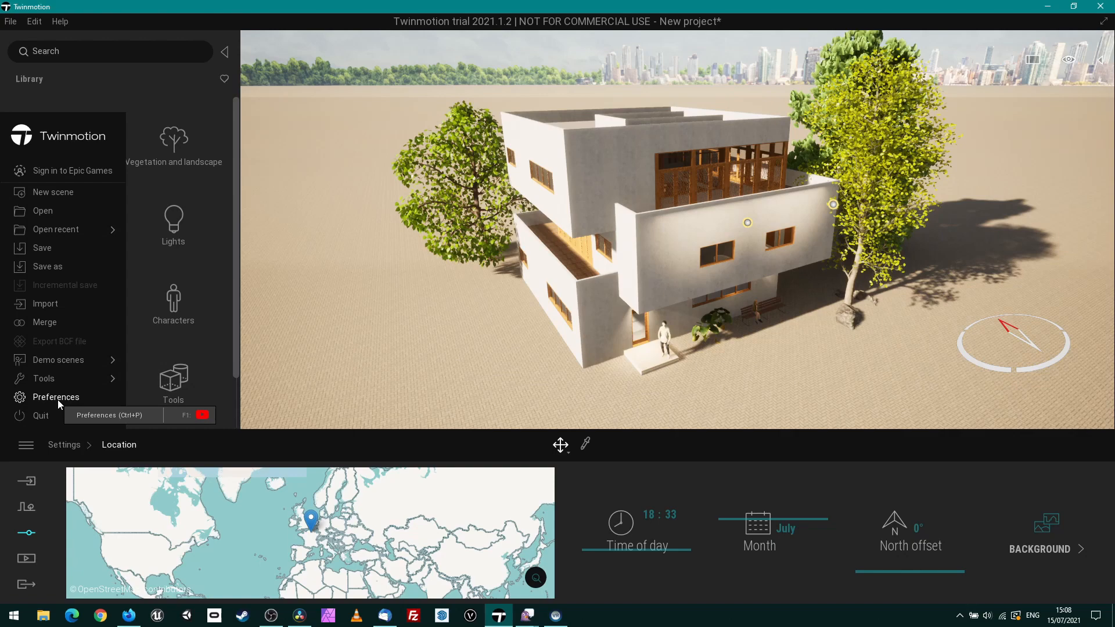
# Check the reflection volume resolution is 1024 in Preferences and confirm.
pyautogui.click(55, 398)
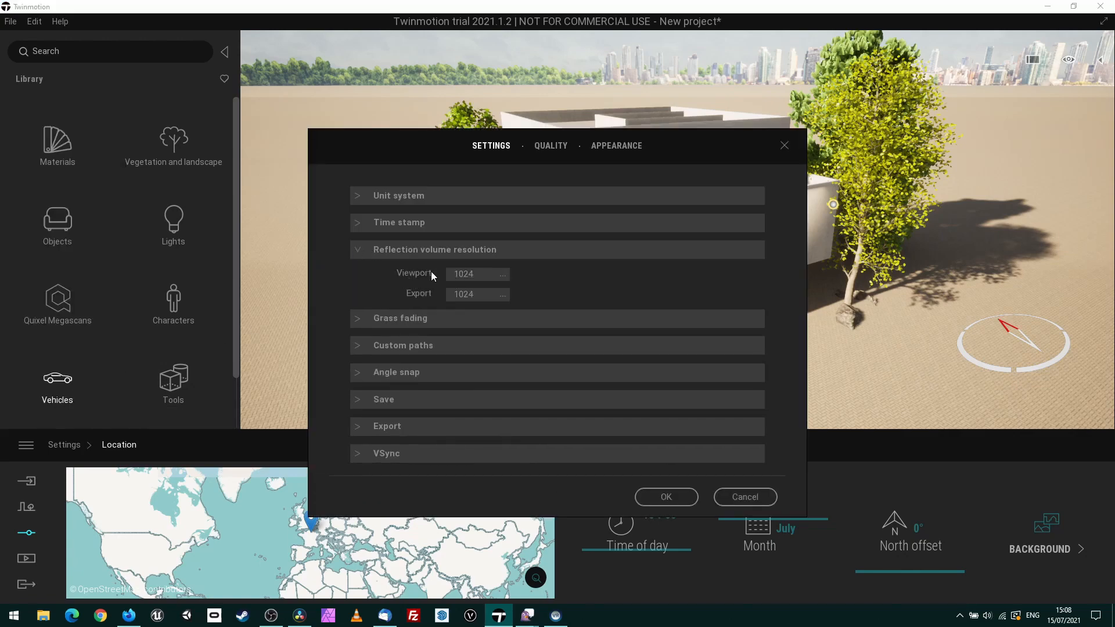
pyautogui.click(665, 496)
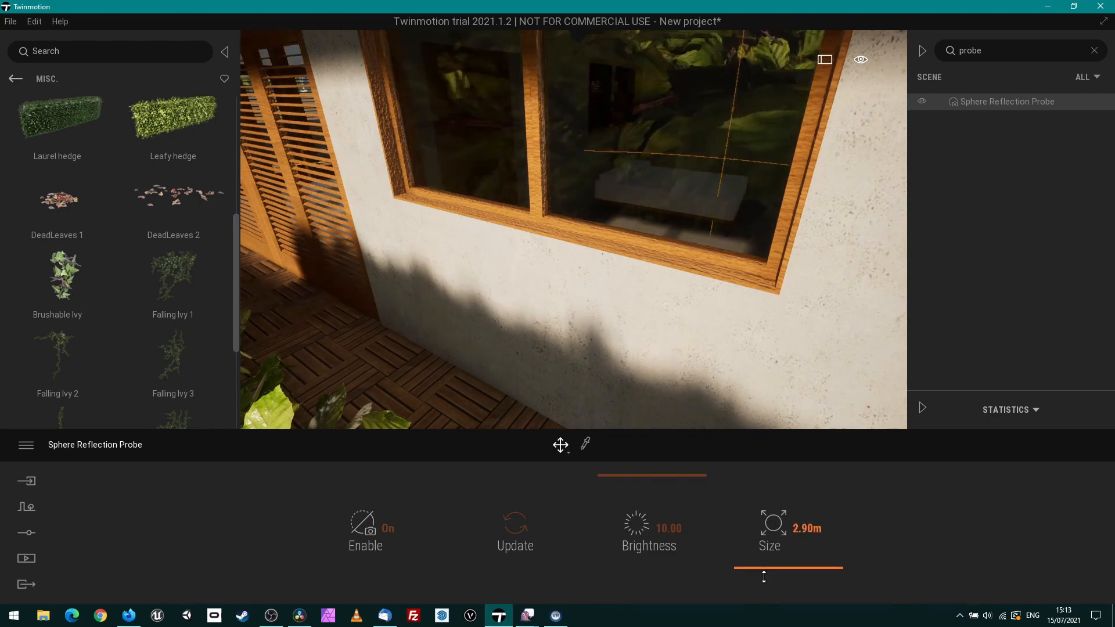
# Shrink the reflection probe to 1.00 m and place it in front of the balcony window.
pyautogui.moveTo(839, 572); pyautogui.dragTo(759, 571)
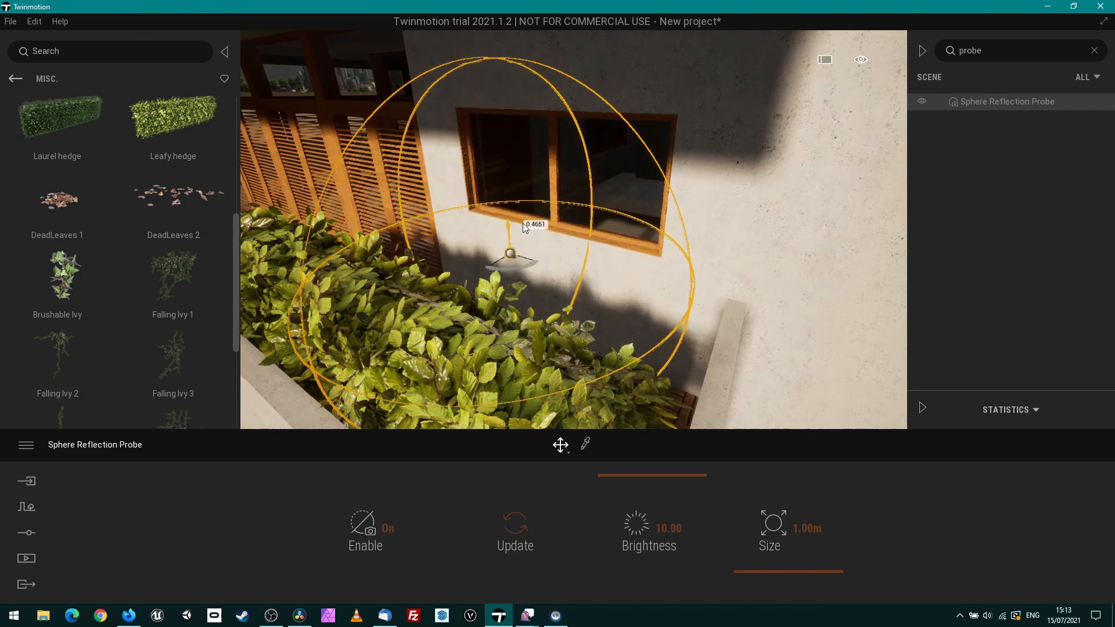
pyautogui.moveTo(523, 227); pyautogui.dragTo(506, 197)
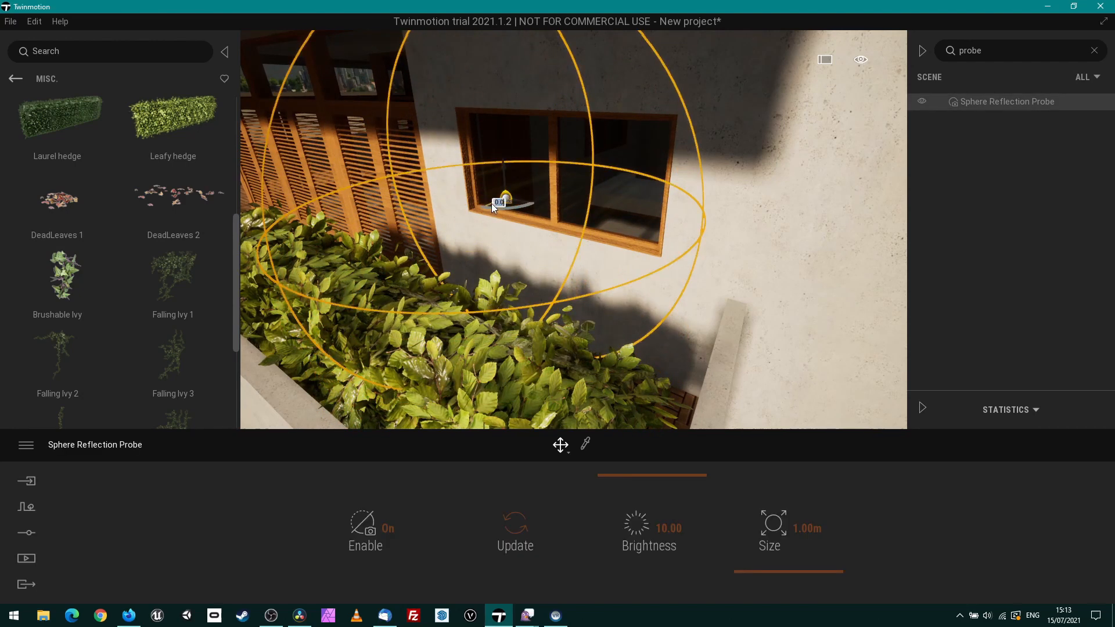
pyautogui.moveTo(498, 202); pyautogui.dragTo(555, 179)
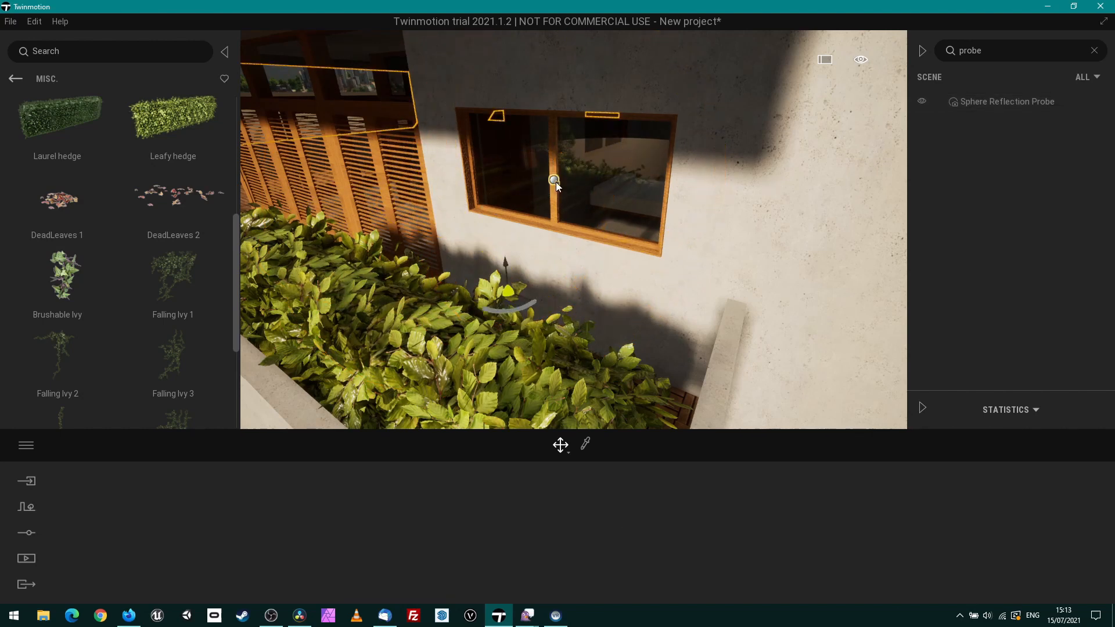
pyautogui.click(1008, 101)
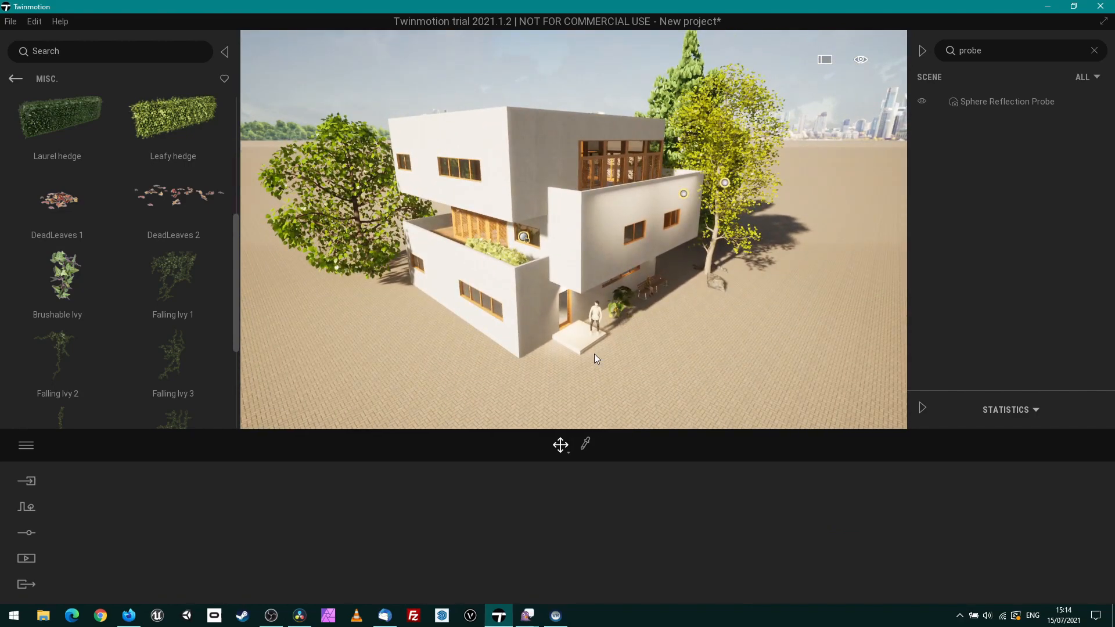
# Browse the Settings and Media panels over the finished scene before returning to Vectorworks.
pyautogui.click(27, 533)
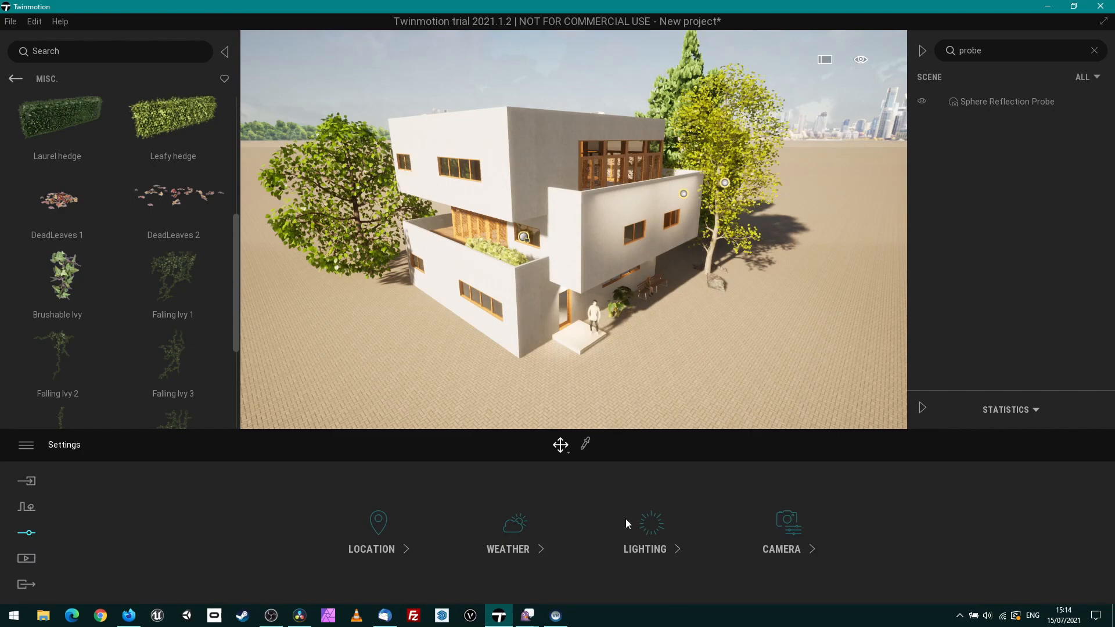
pyautogui.click(781, 534)
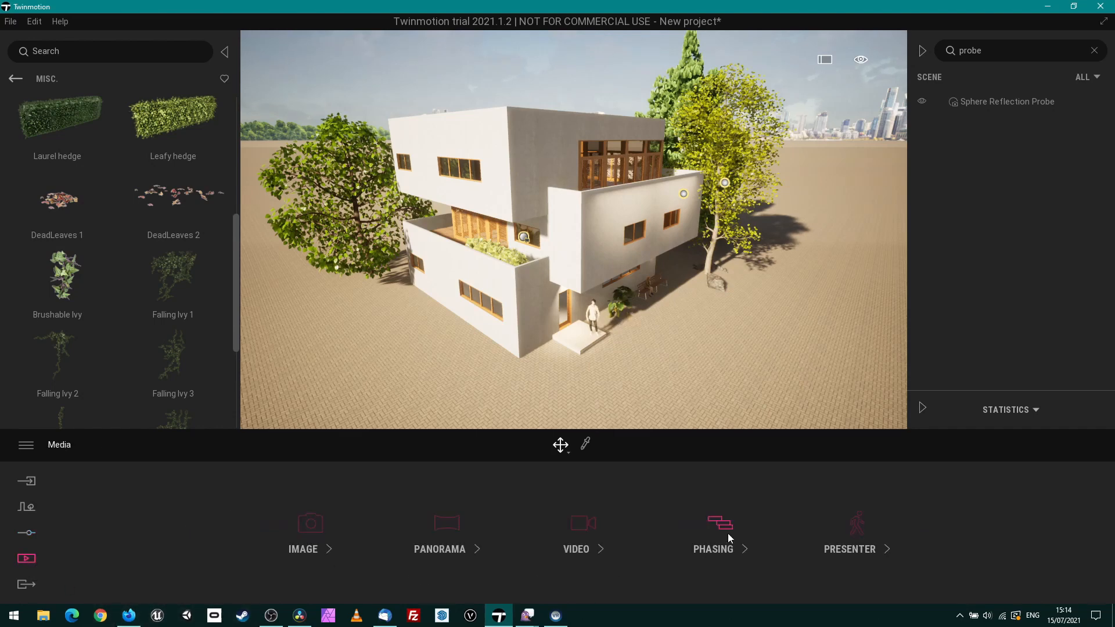
pyautogui.click(713, 533)
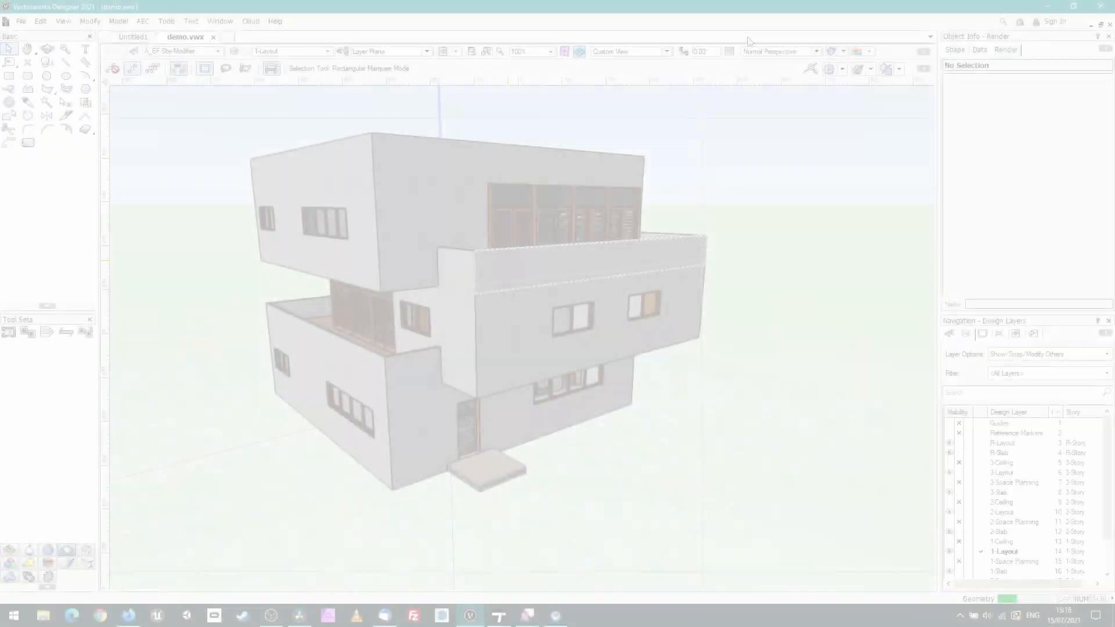
# Delete one window from the middle floor's front wall.
pyautogui.click(570, 316)
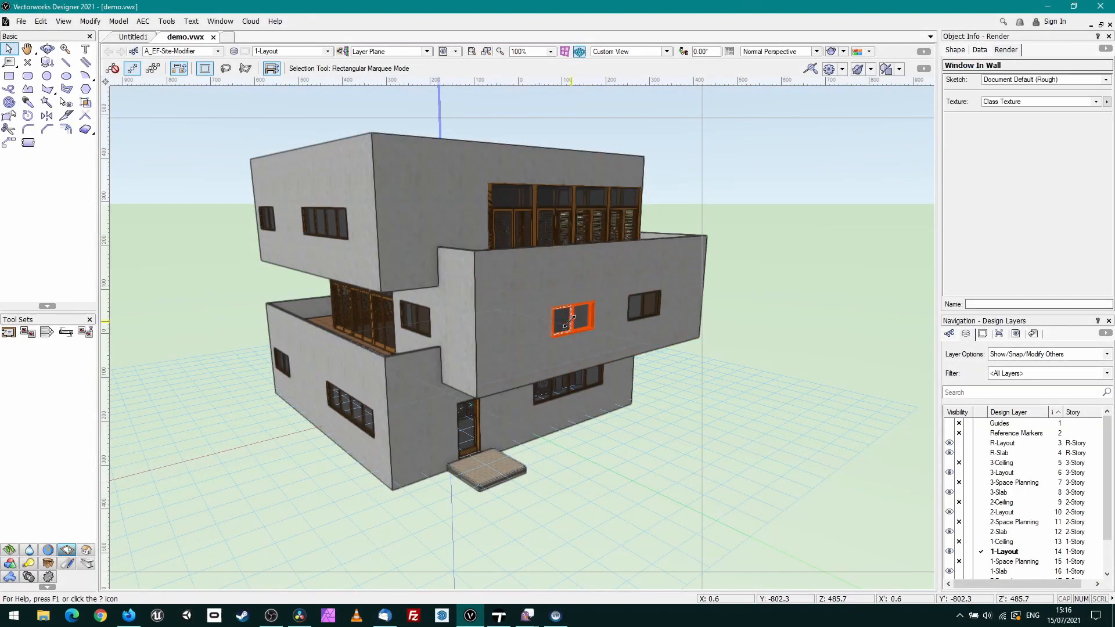
pyautogui.click(813, 165)
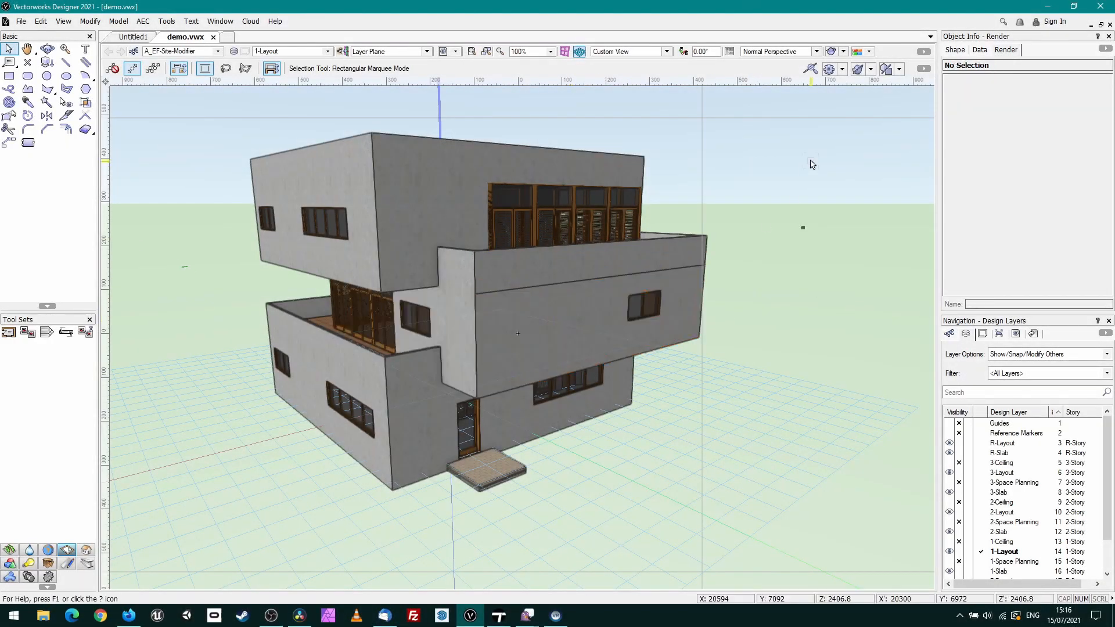
# Re-export the model as Datasmith, overwriting demo.udatasmith in the demo folder.
pyautogui.click(21, 21)
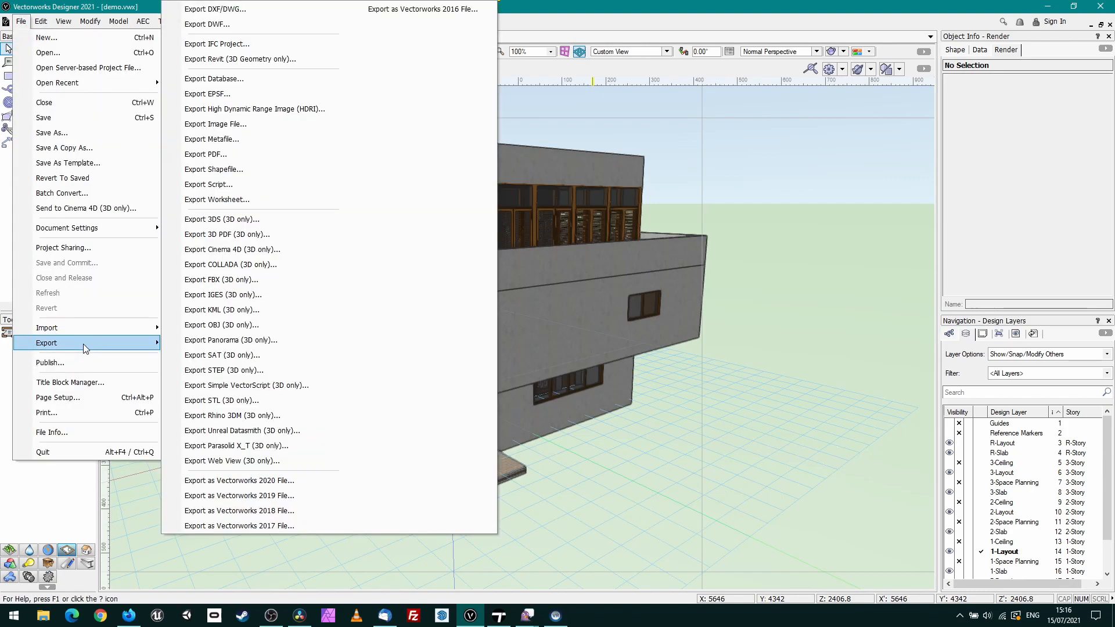
pyautogui.click(241, 430)
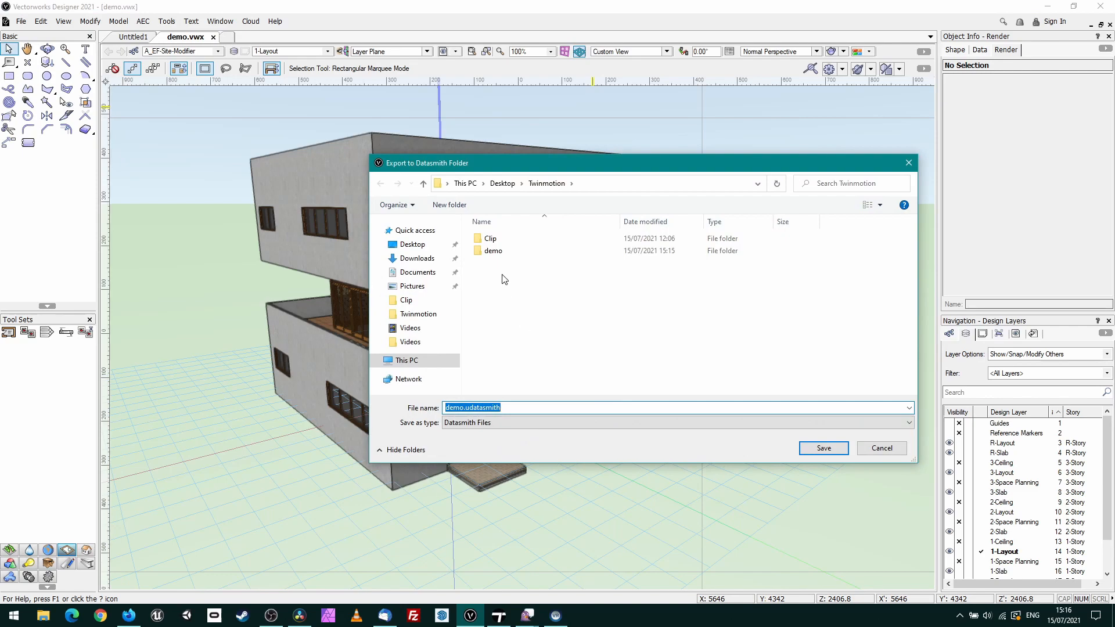
pyautogui.doubleClick(494, 251)
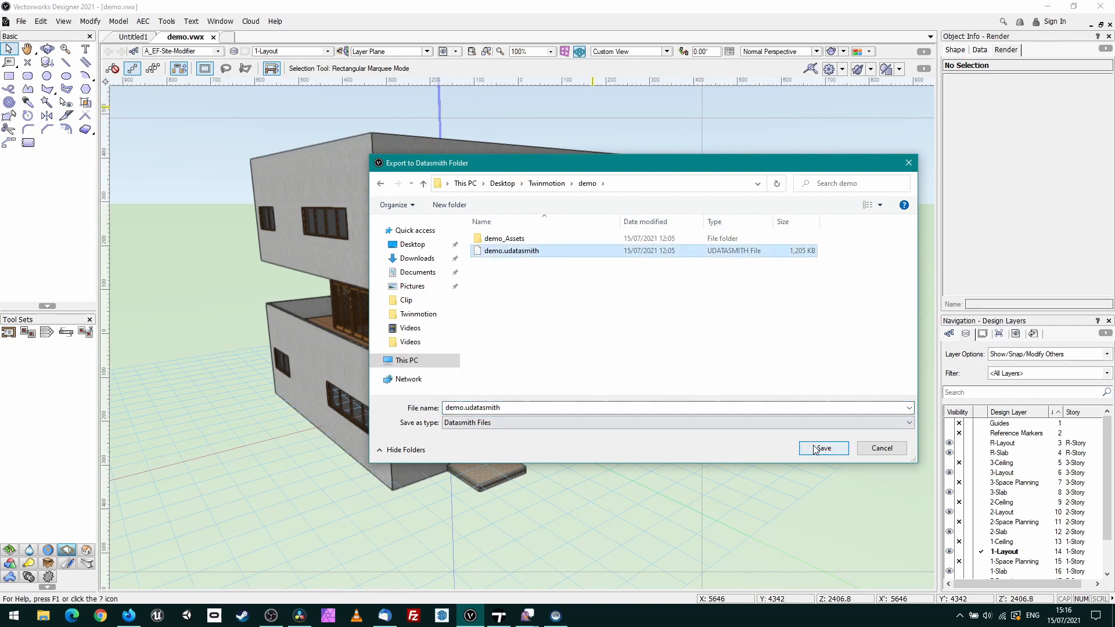
pyautogui.click(822, 448)
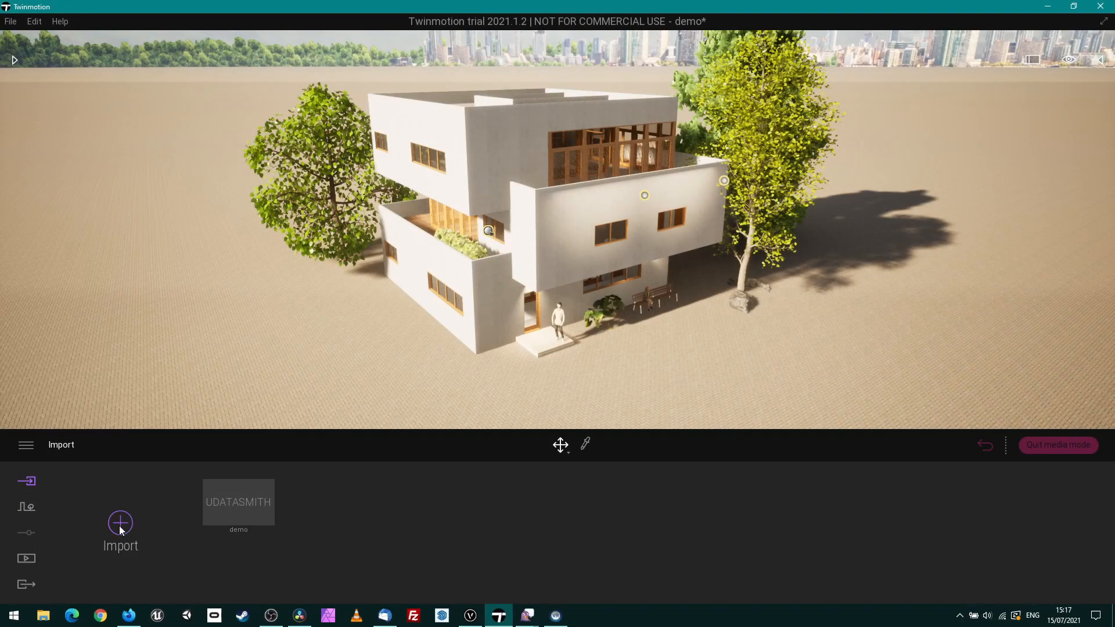
# Reimport the edited Datasmith house so the removed window shows in the scene.
pyautogui.click(249, 472)
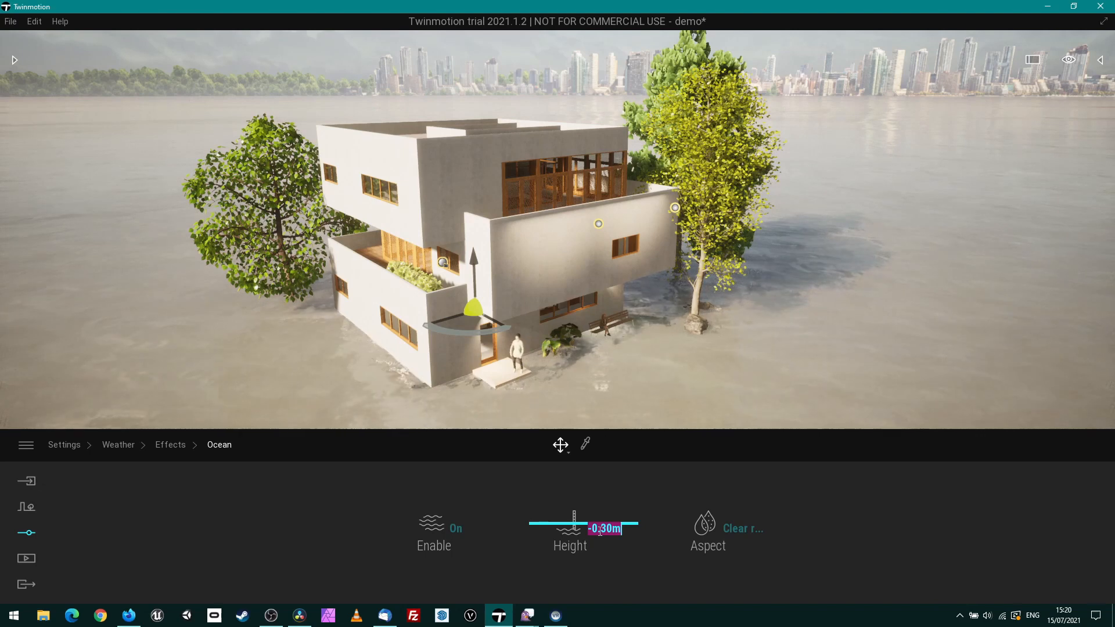
# Disable the ocean effect, review wind and smog, and return to main settings.
pyautogui.click(432, 528)
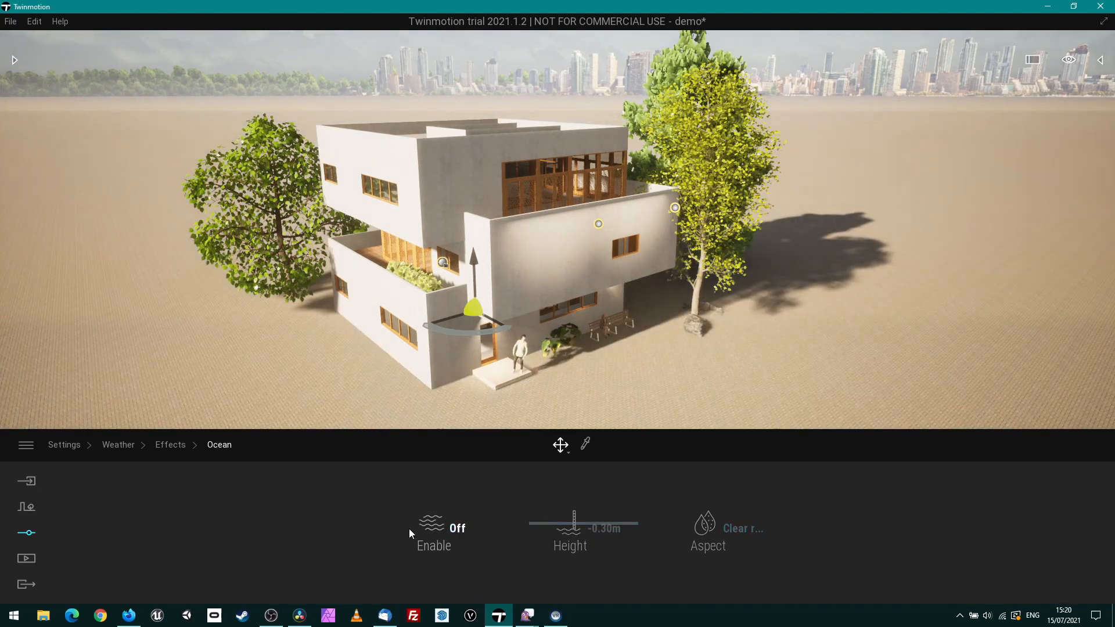
pyautogui.click(119, 445)
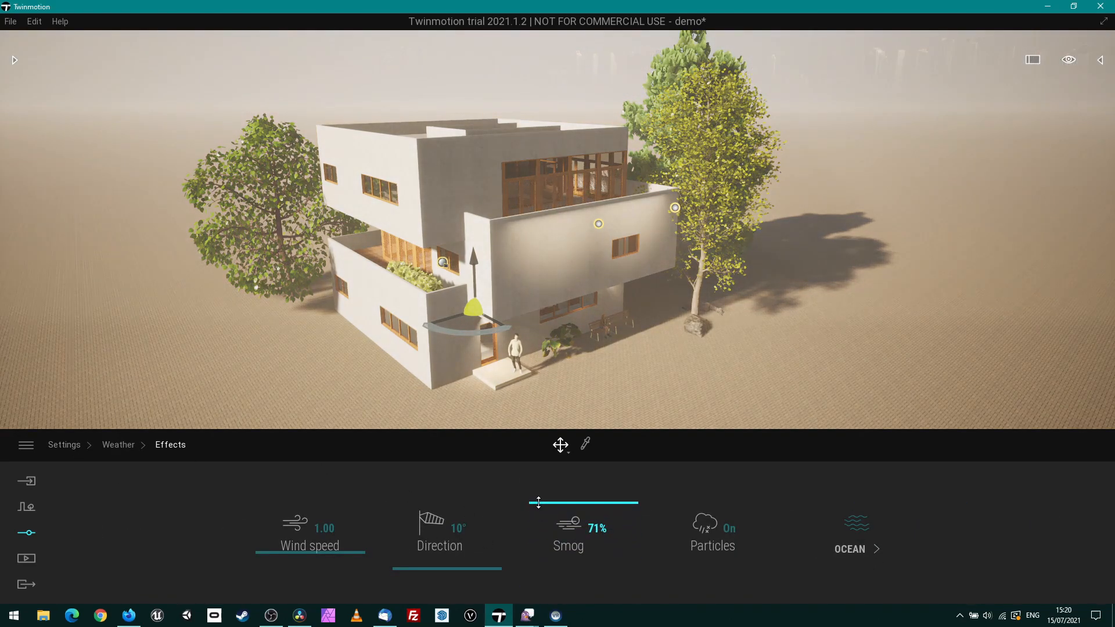
pyautogui.click(858, 533)
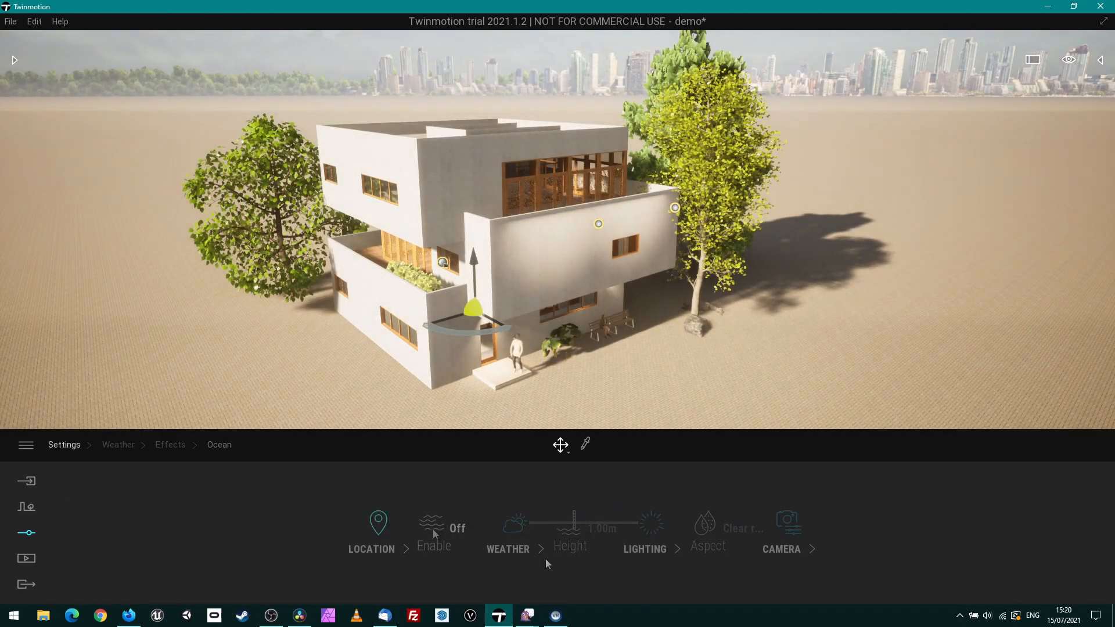